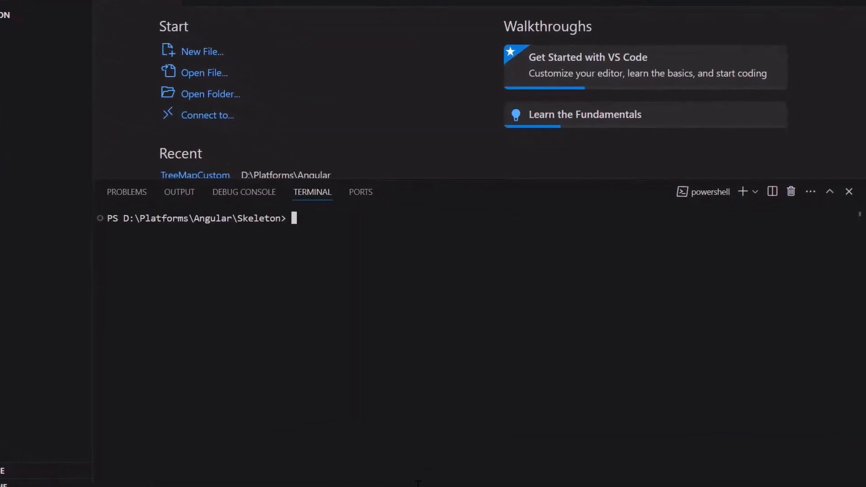
type("npm install -")
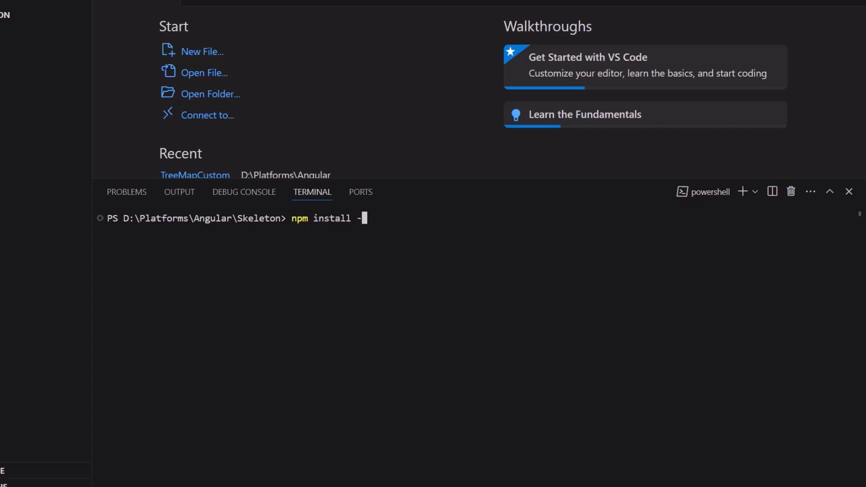
type("g @a")
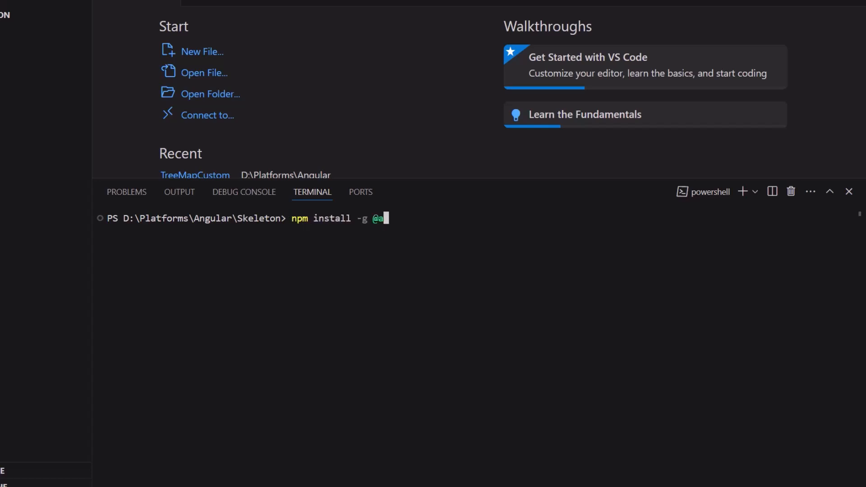
key("Return")
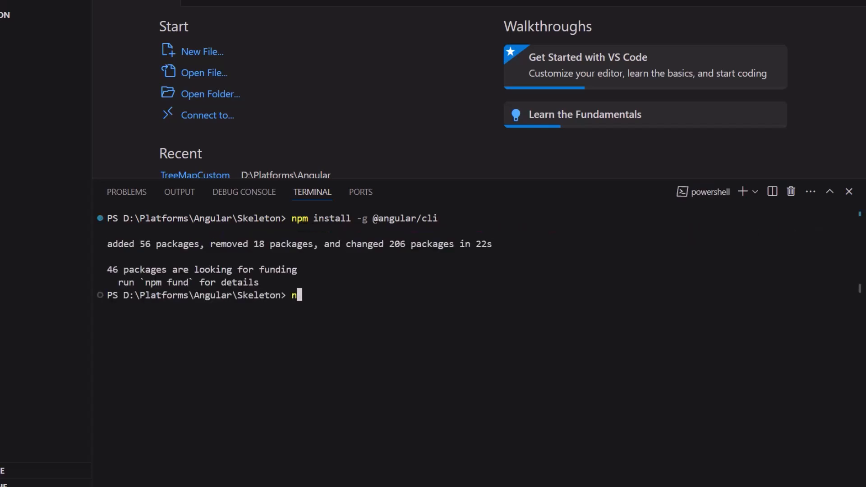
- Create a new Angular app named myangularapp with CSS stylesheets via ng new
type("g new")
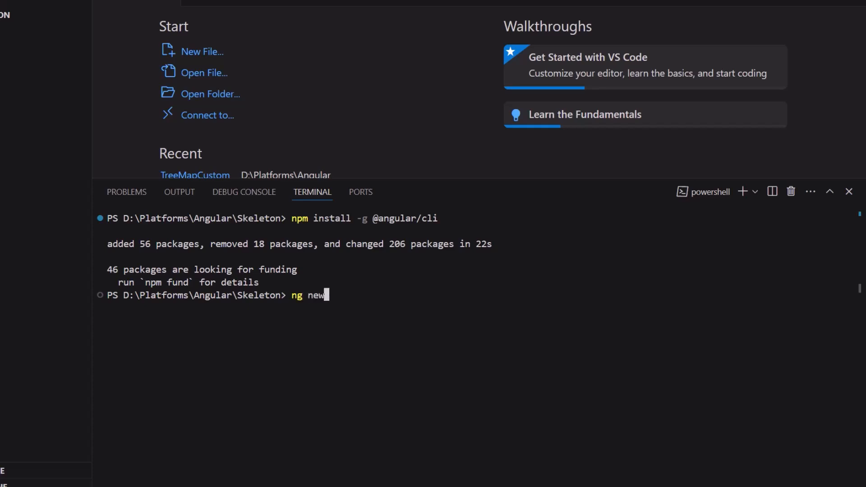
type("myangularapp")
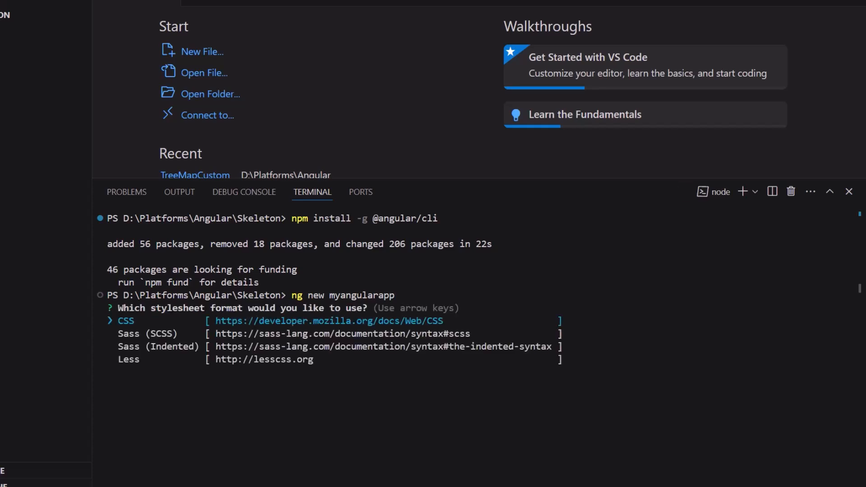
key("Return")
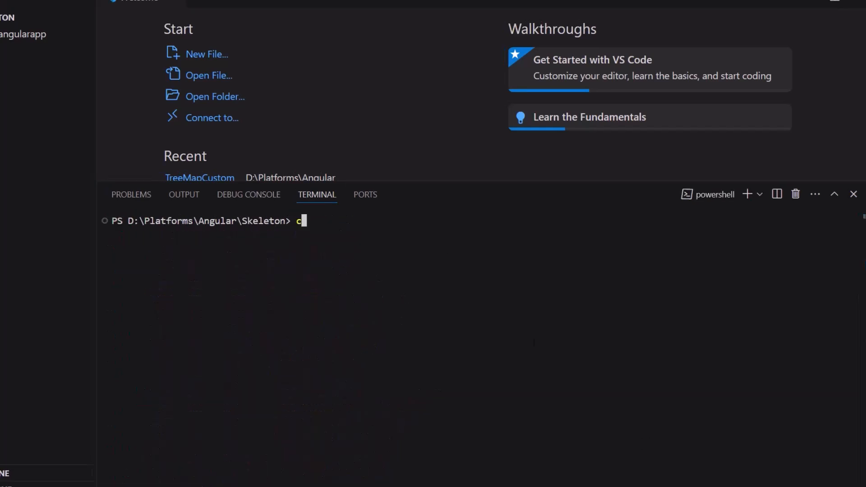
type("d myangularapp")
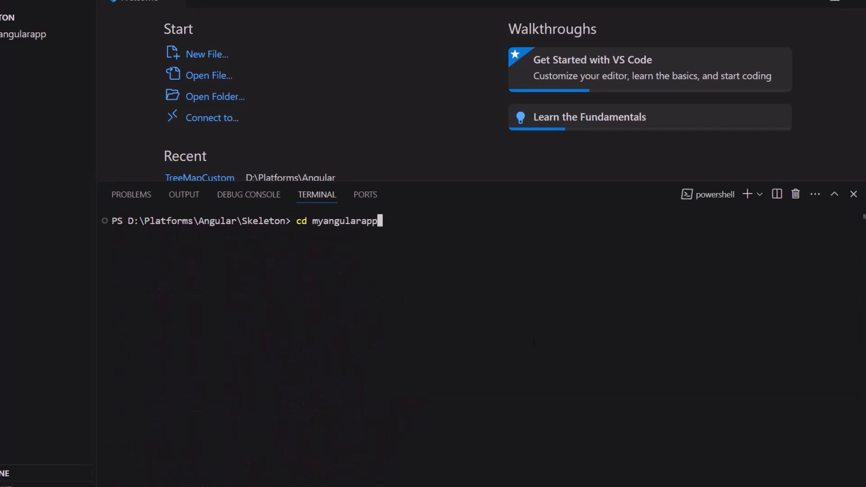
key("Return")
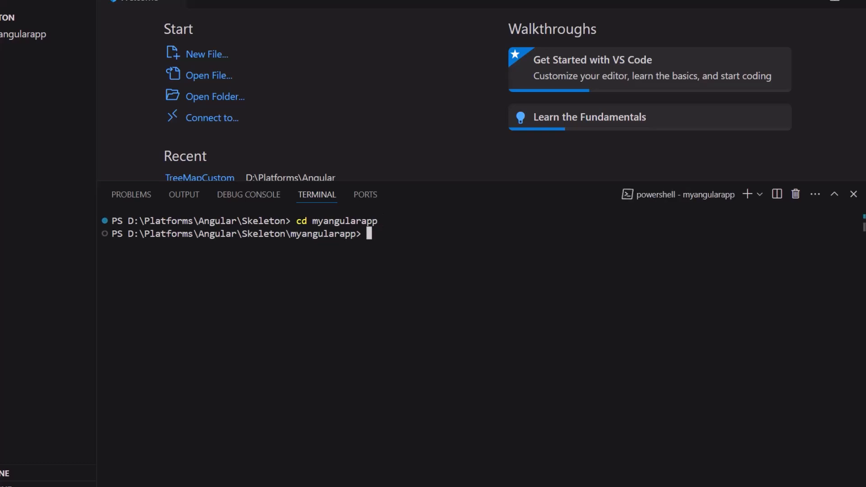
type("npm install")
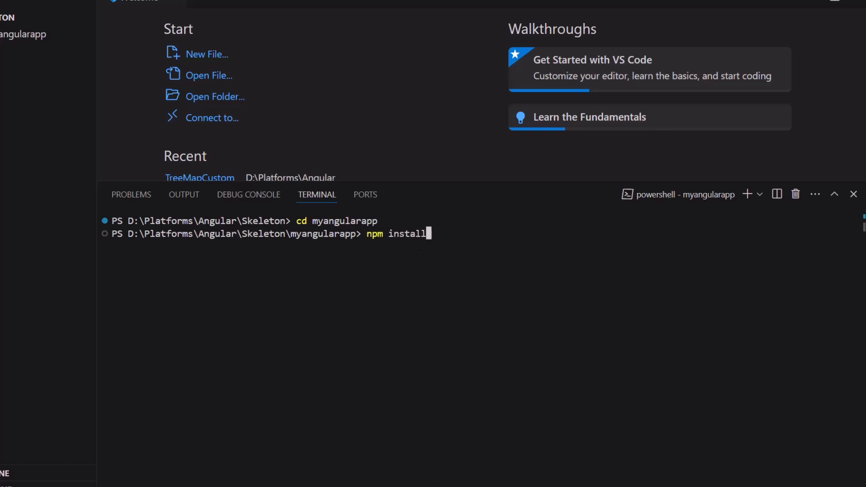
type("@syncfusion/")
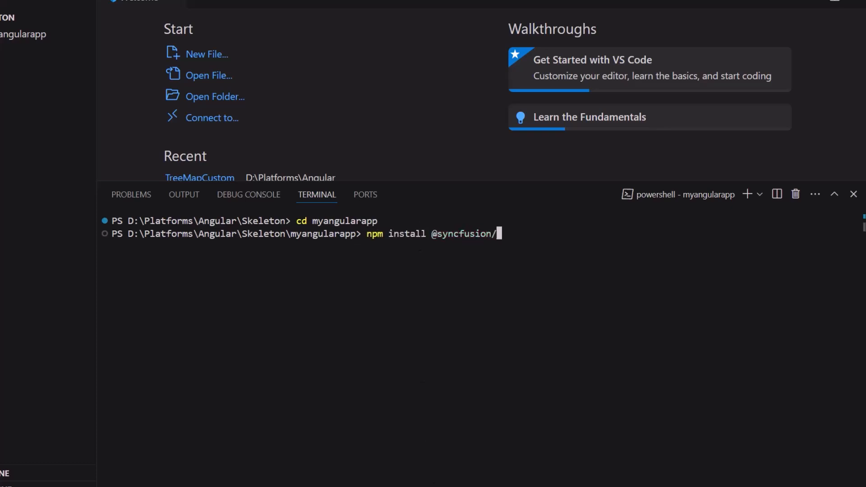
type("ej2-angular-n")
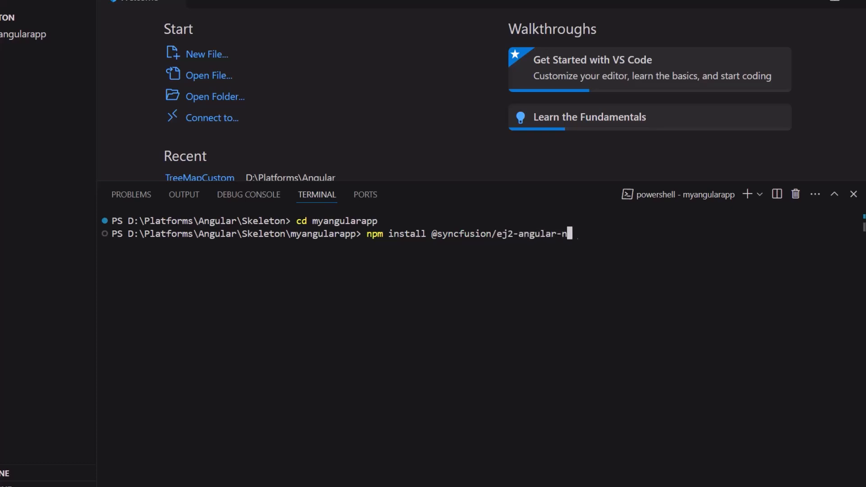
type("otifications --save")
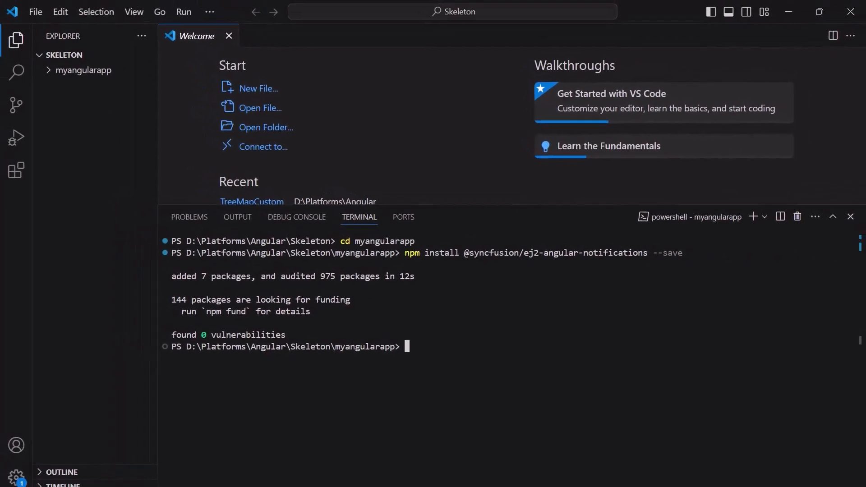
- Add the registerLicense import and call with a placeholder key in src/main.ts and save
left_click(849, 216)
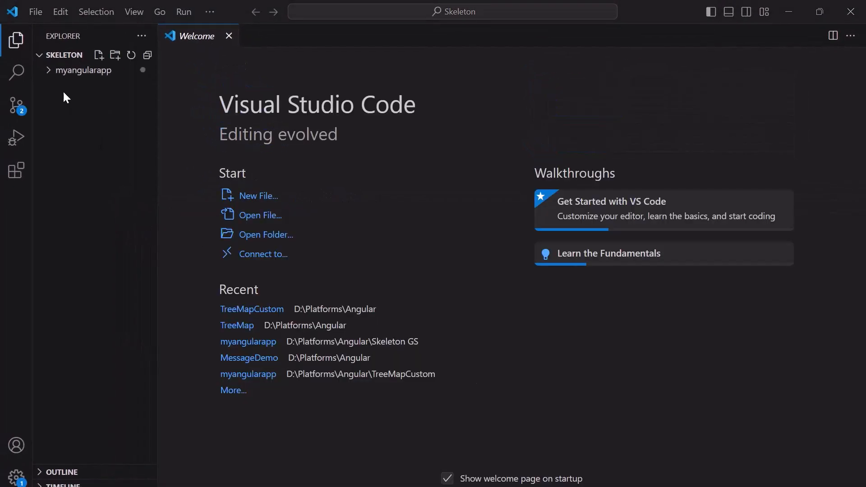
left_click(84, 70)
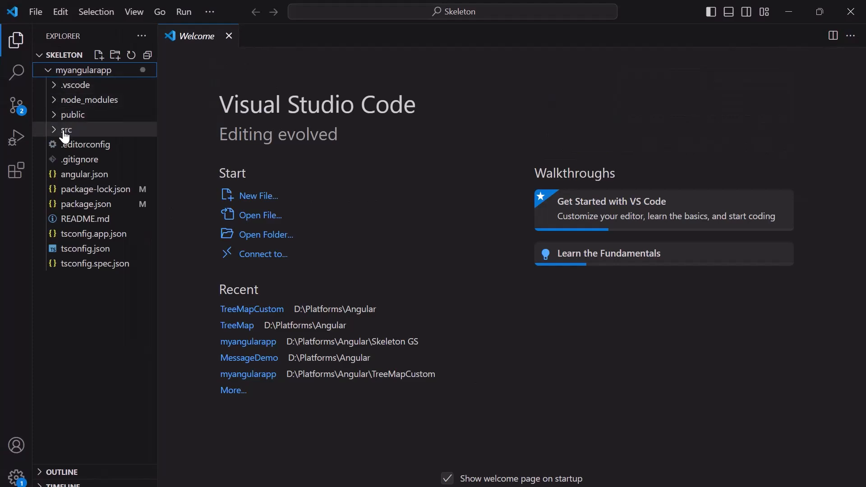
left_click(66, 129)
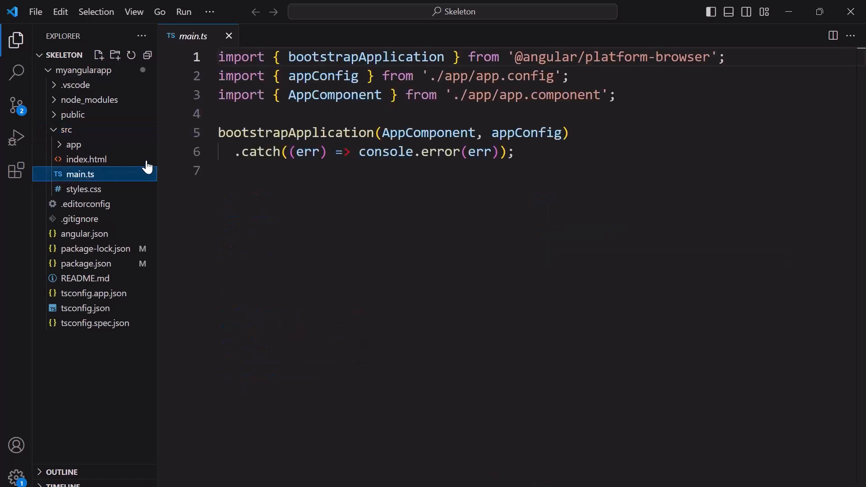
type("import { registerLicense } from '@syncfusion/ej2-base';")
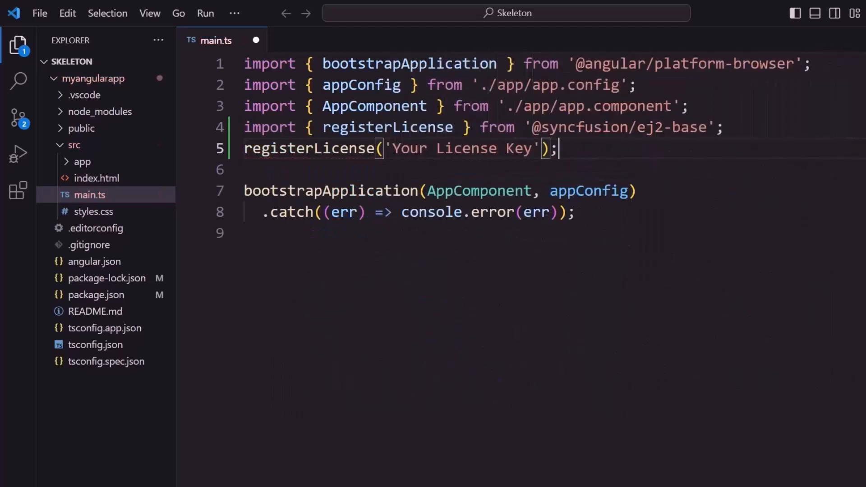
key("ctrl+s")
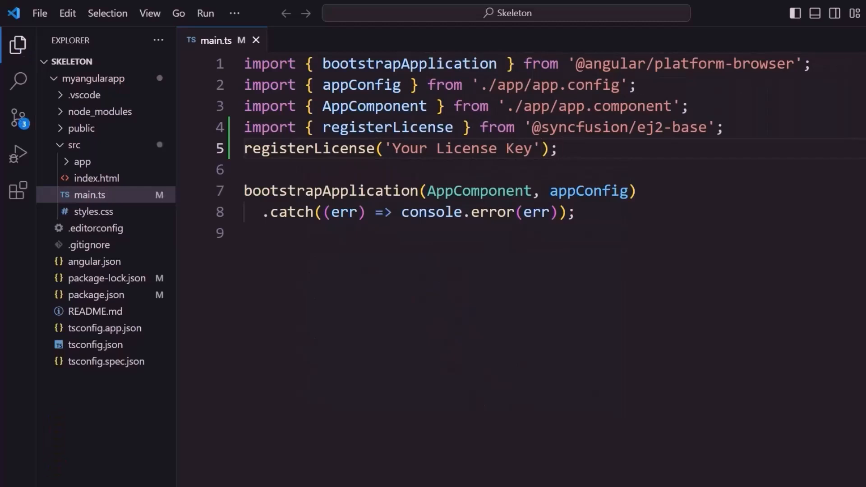
left_click(555, 148)
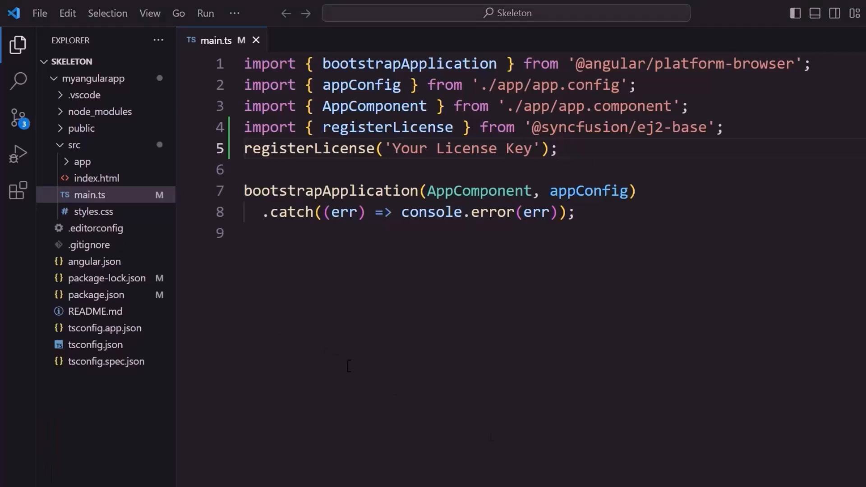
- Import SkeletonModule from ej2-angular-notifications in app.component.ts and add it to imports
left_click(82, 161)
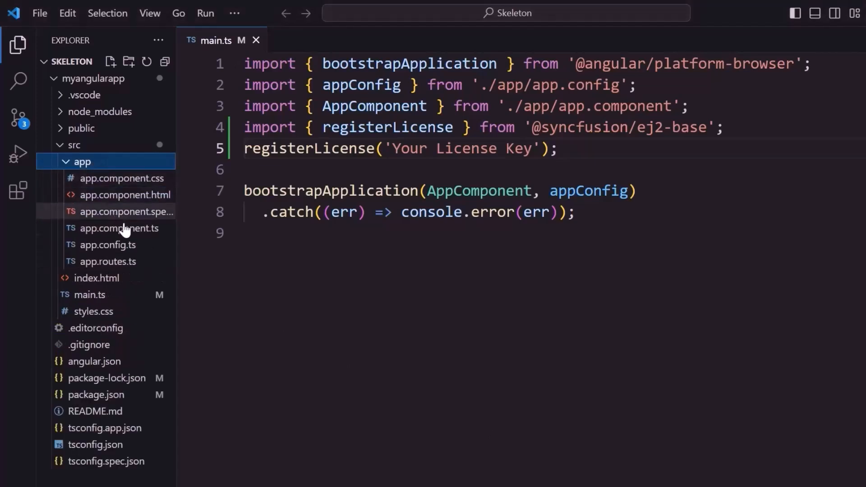
left_click(117, 228)
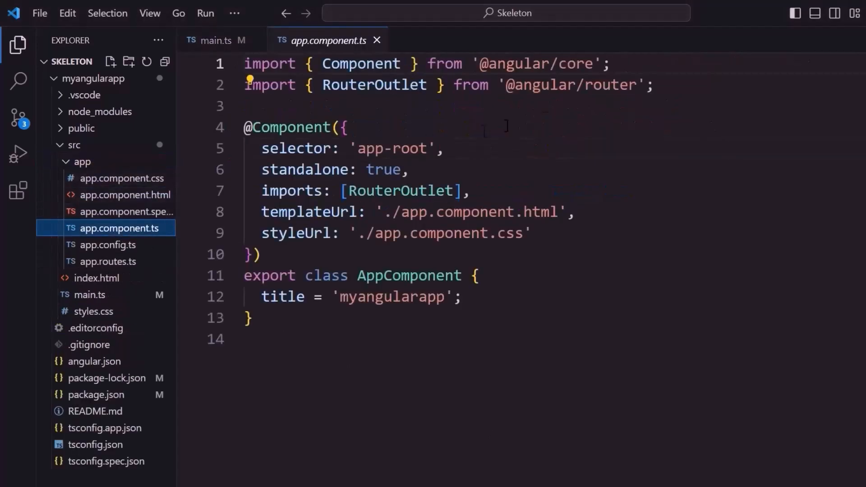
type("im")
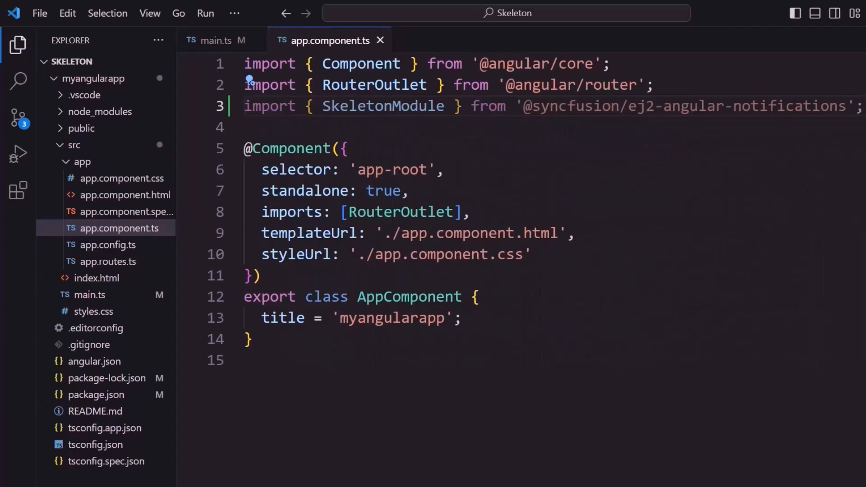
type(",")
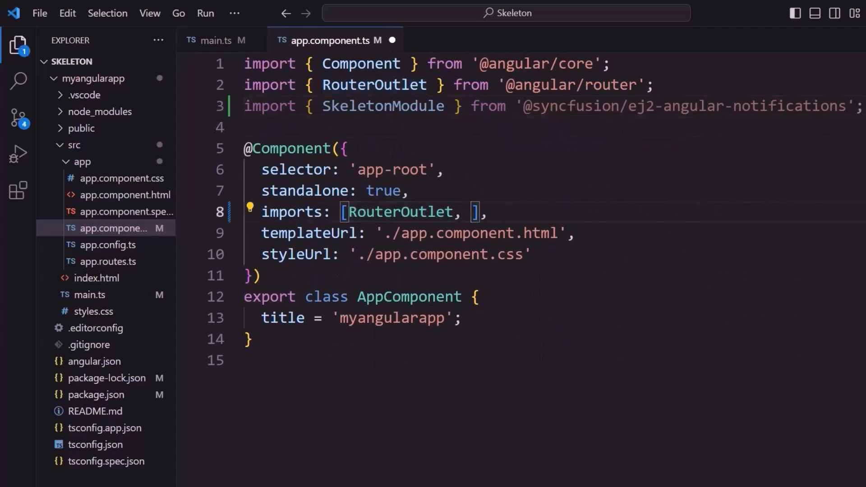
type("SkeletonModule")
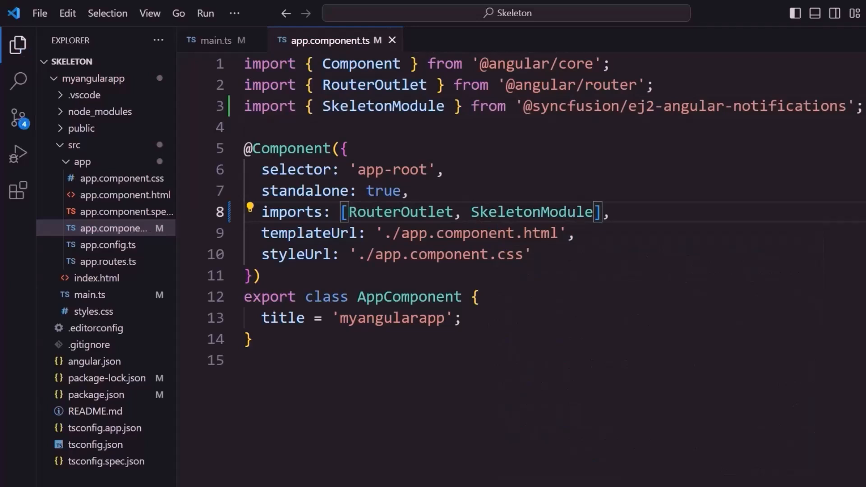
left_click(93, 311)
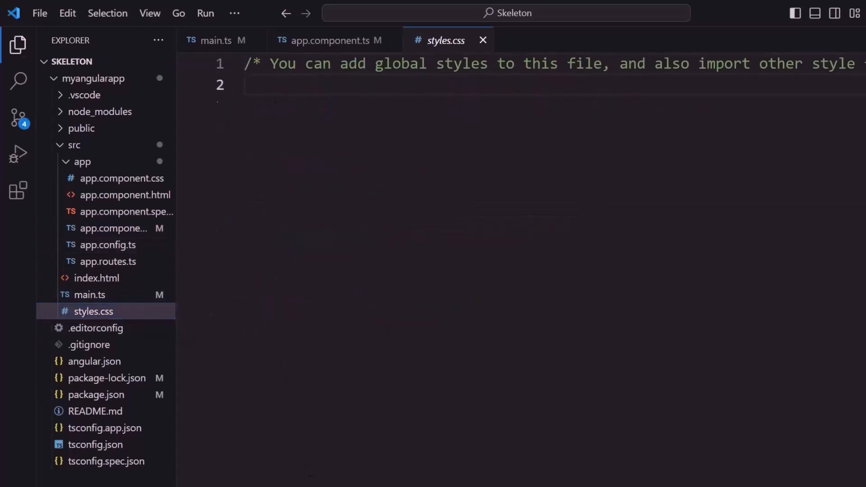
type("@import '../node_modules/@syncfusion/ej2-base/styles/material.css';")
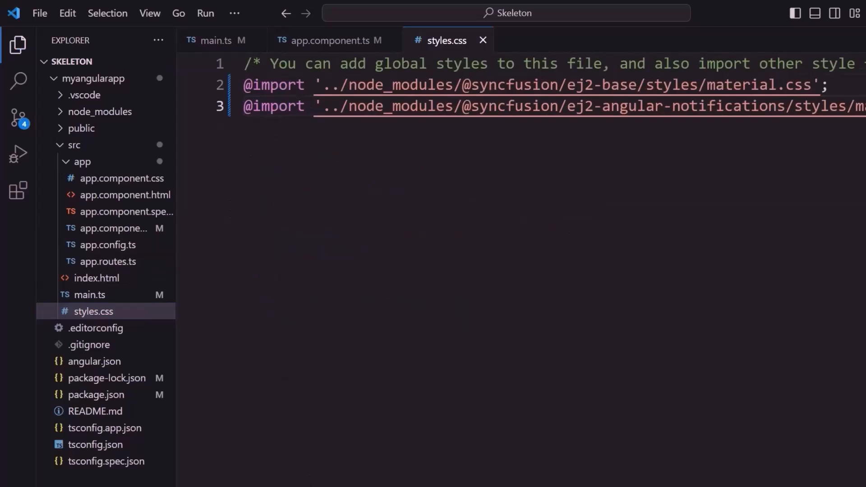
left_click(123, 195)
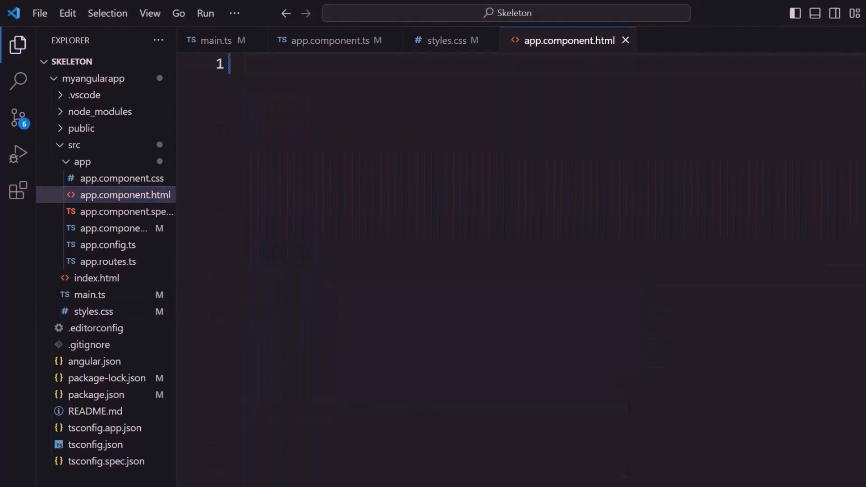
- Replace the app.component.html markup with an empty <div class="container"></div>
type("<div class=\"container\"></div>")
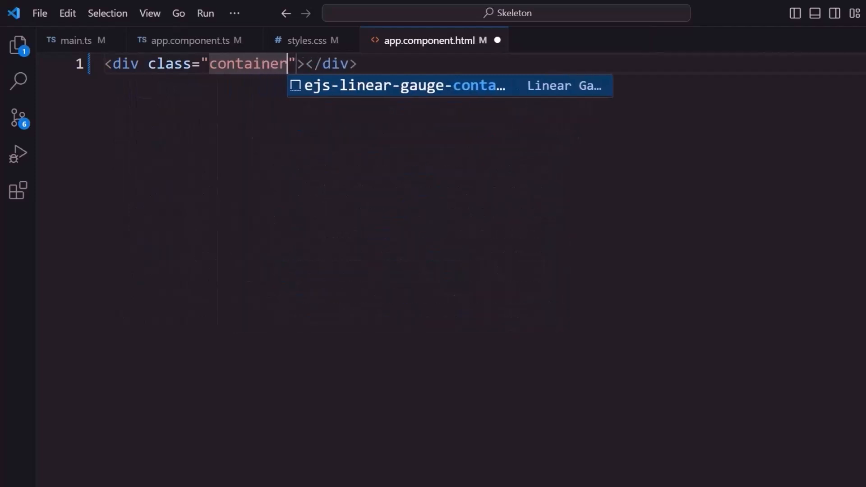
key("Escape")
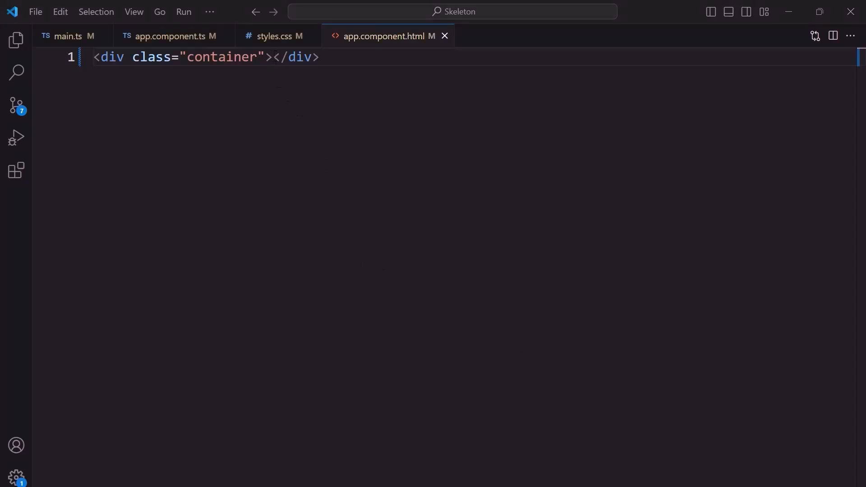
mouse_move(164, 102)
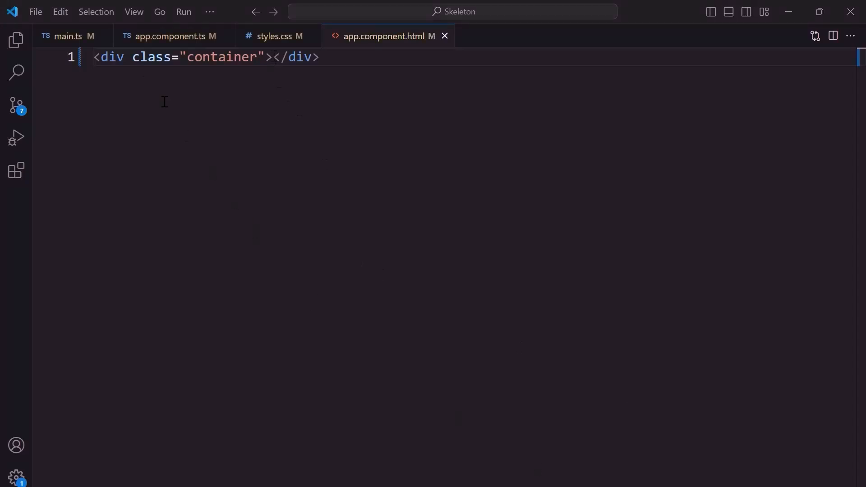
left_click(134, 10)
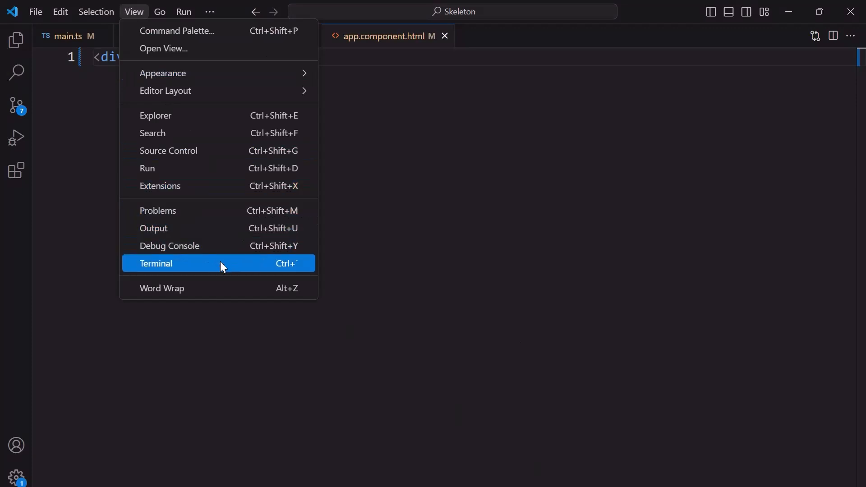
left_click(156, 263)
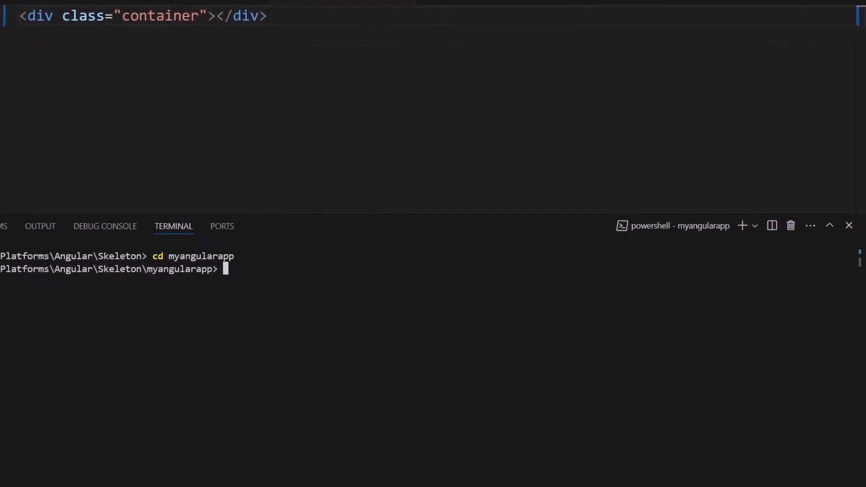
type("npm install")
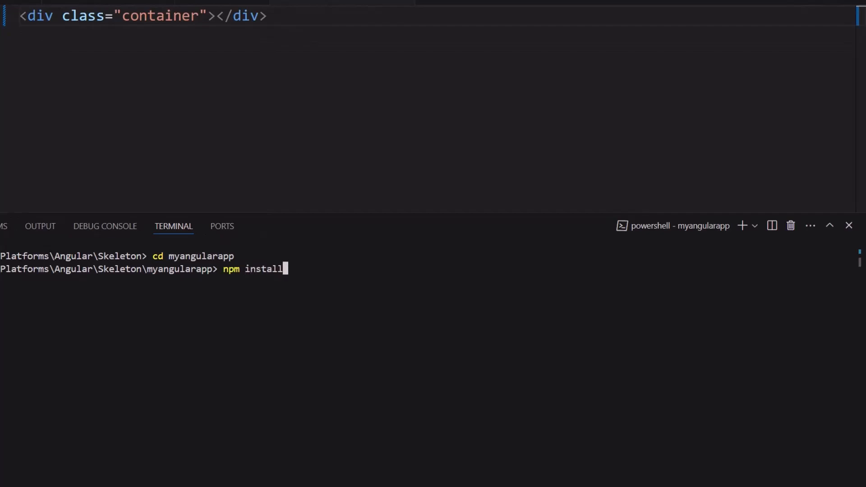
type("@syncfusion/")
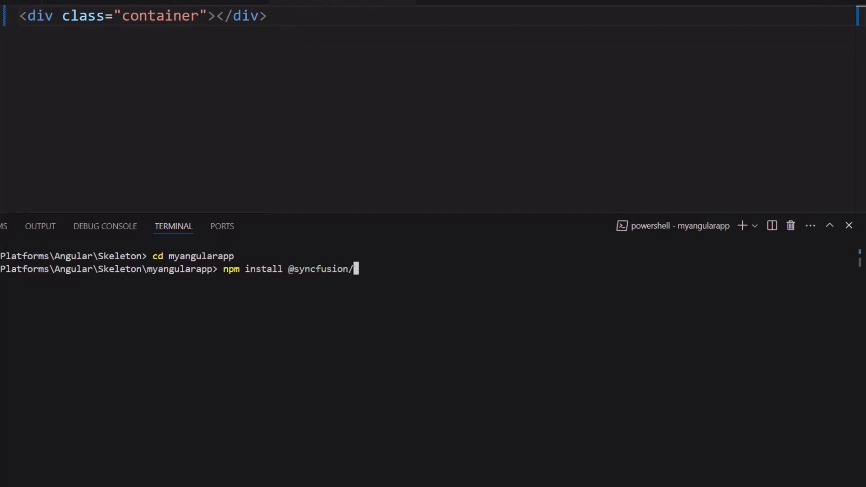
type("ej2-angul")
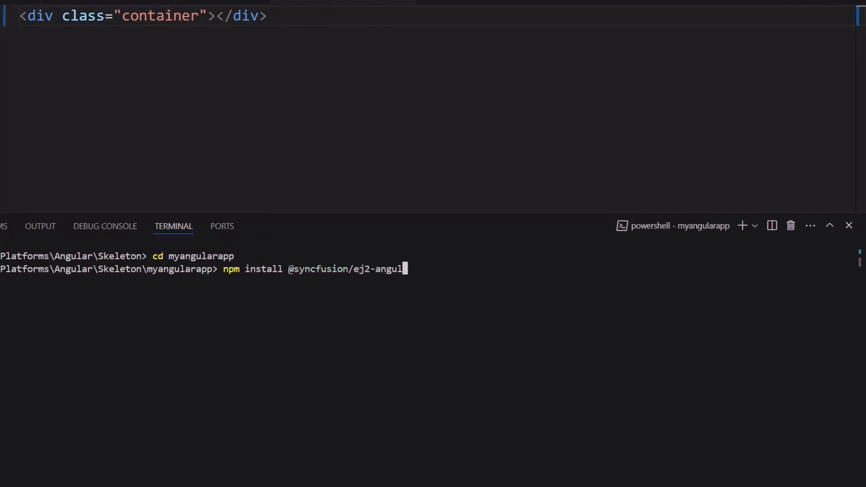
type("ar-layouts --s")
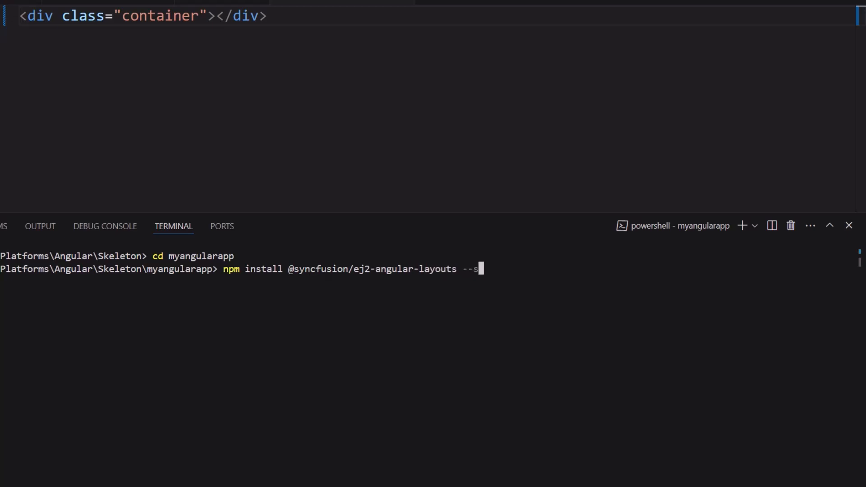
key("Return")
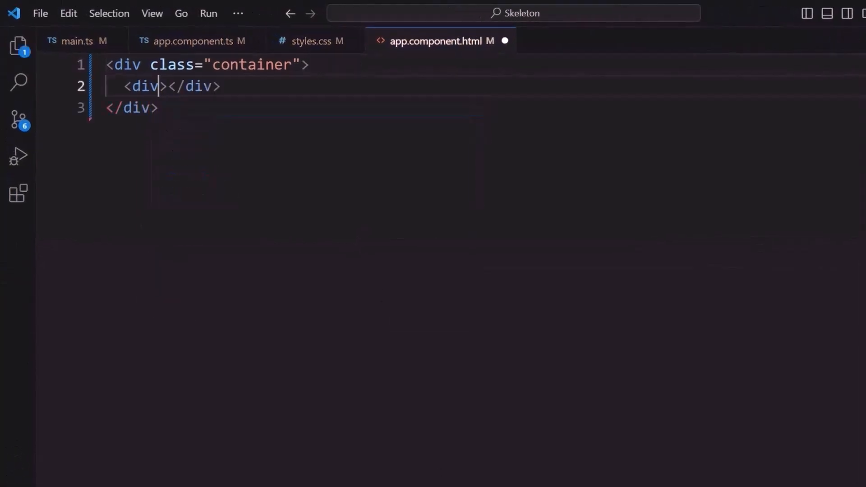
- Give the inner div the e-card class and import the ej2-layouts material.css in styles.css
type("class=\"e-card\"")
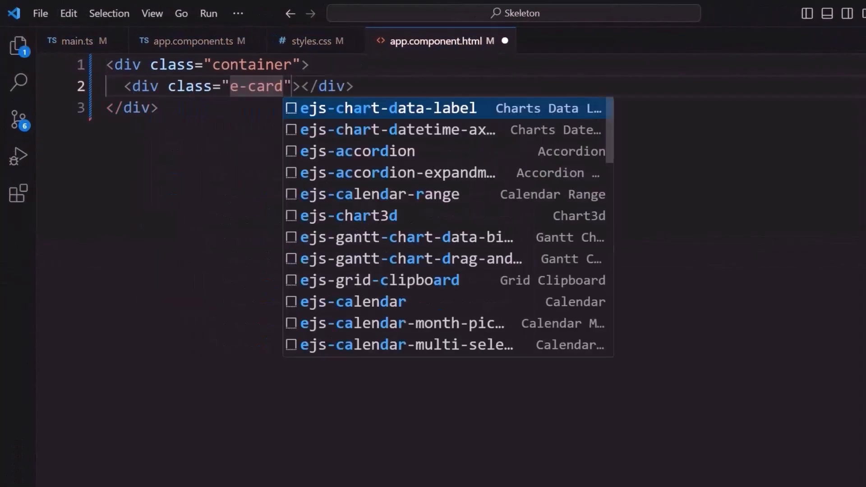
key("escape")
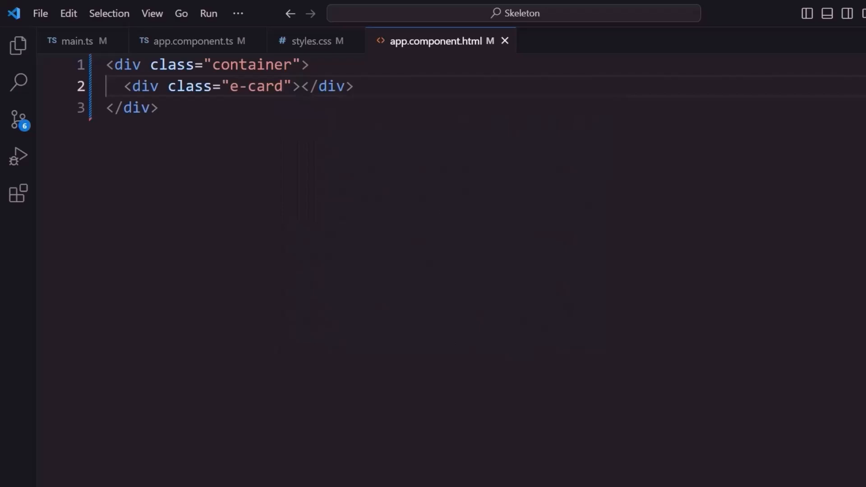
left_click(313, 40)
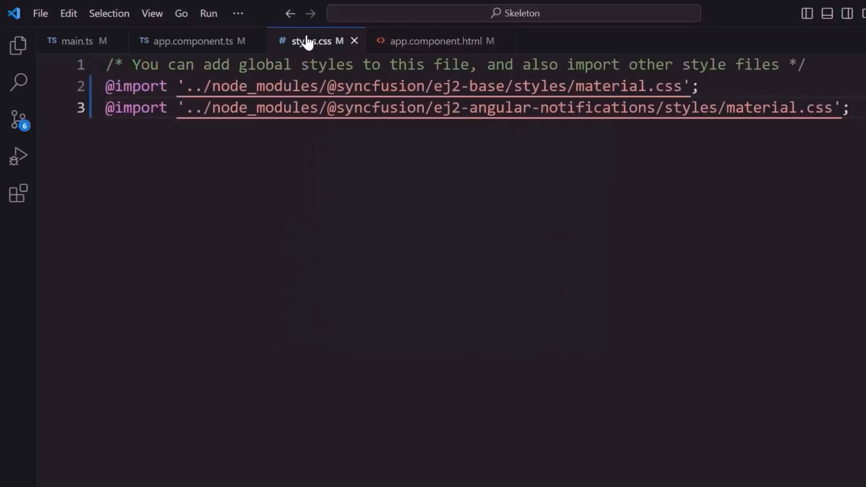
type("@import '../node_modules/@syncfusion/ej2-layouts/styles/material.css';")
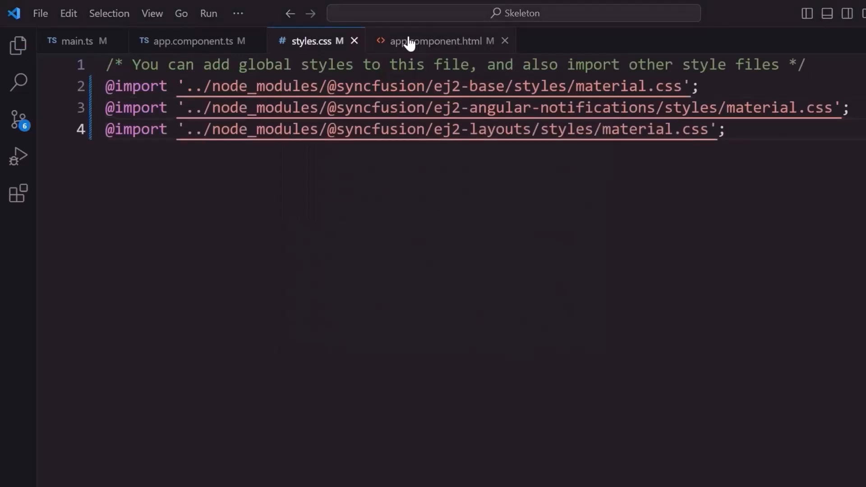
- Review the e-card template markup with profile, name and post image, then return to styles.css
left_click(436, 41)
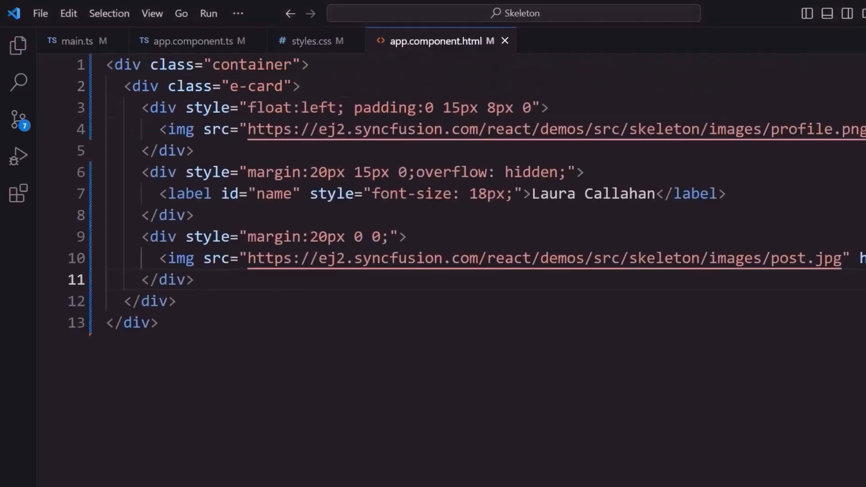
scroll("right", 3)
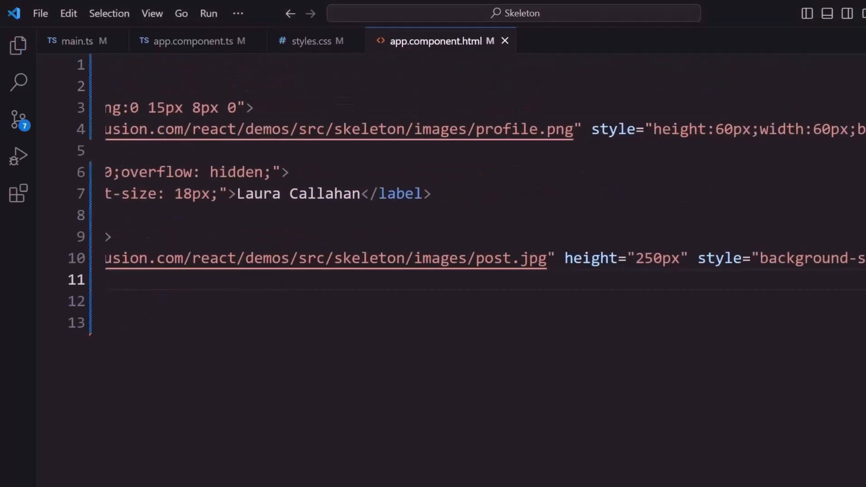
scroll("right", 3)
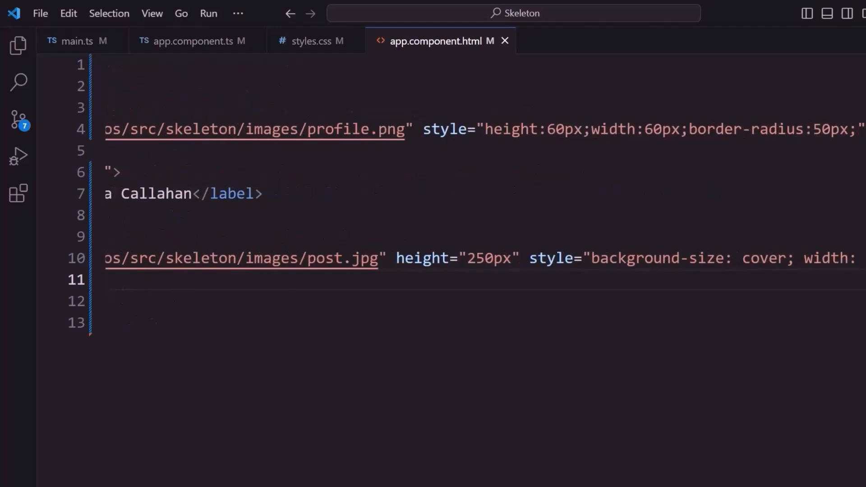
scroll("left", 3)
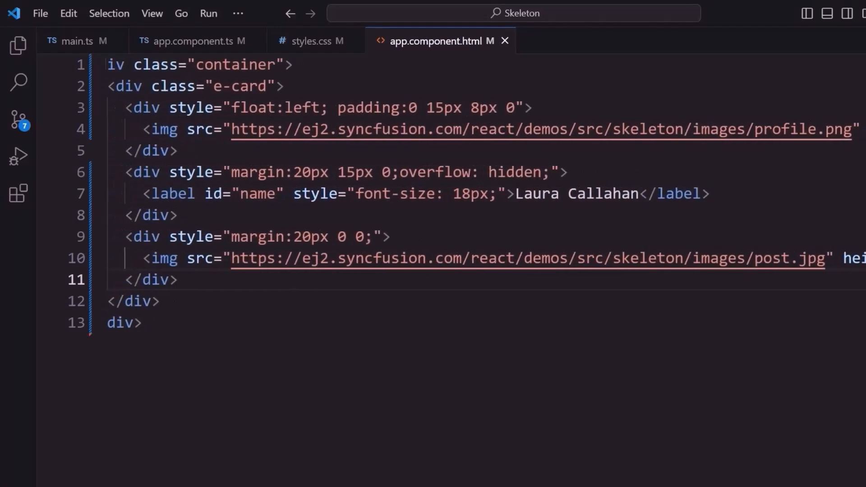
left_click(311, 40)
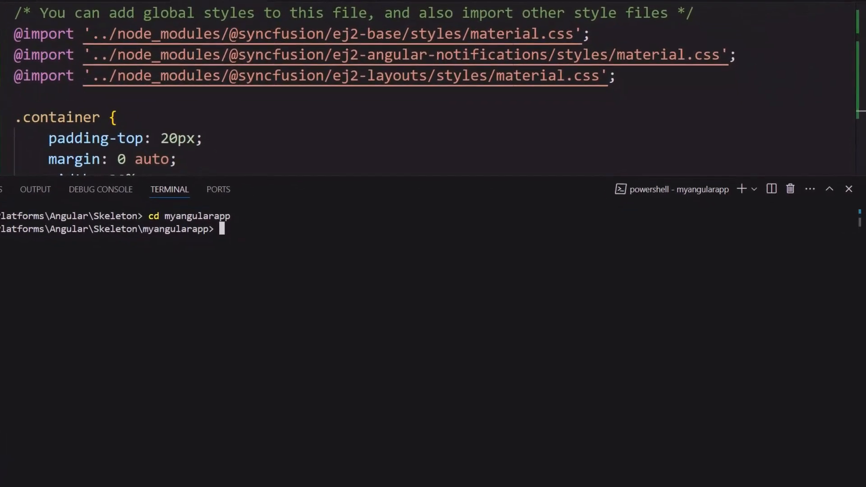
- Launch the Angular development server with ng serve
type("ng s")
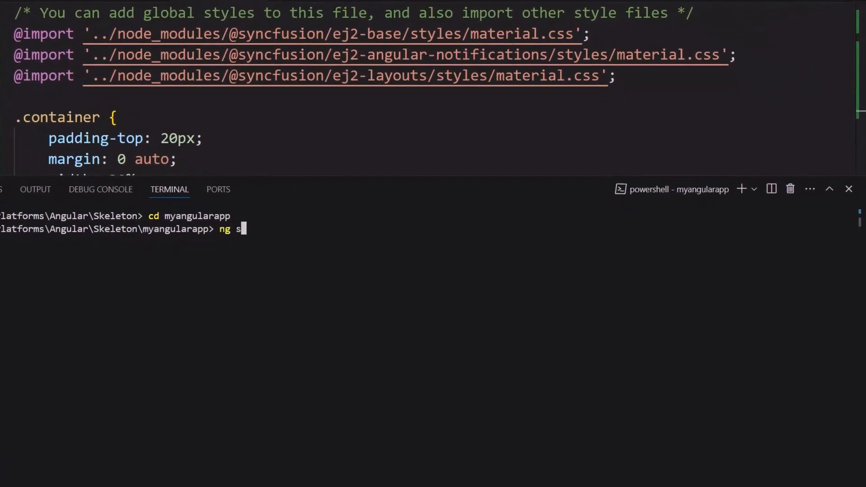
key("Return")
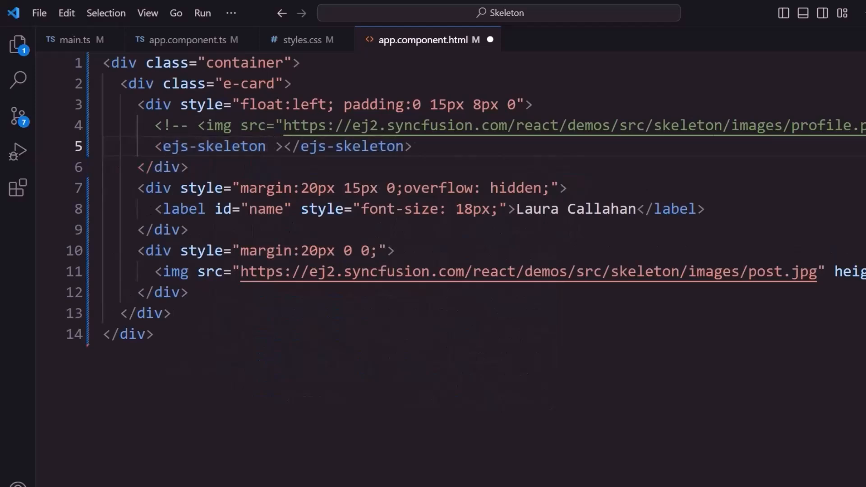
- Give the ejs-skeleton placeholder a Circle shape and 60px size in place of the profile image
type("height=\"60px\" width=\"60px")
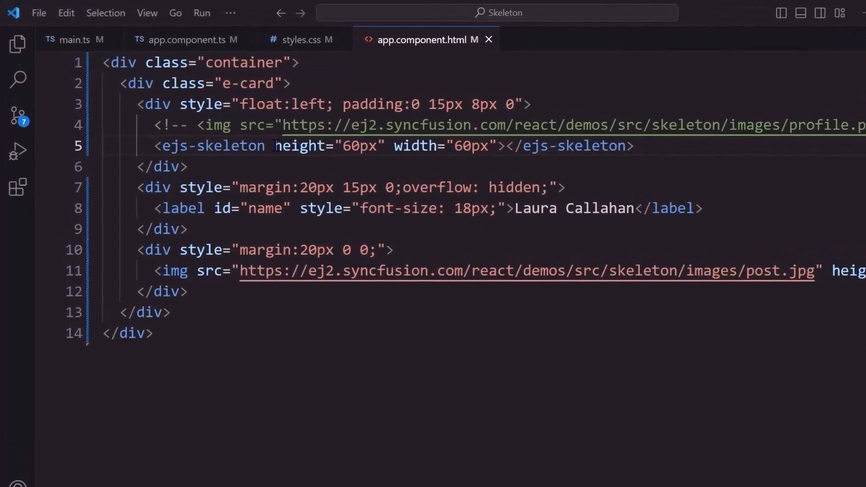
type("shape=\"\"")
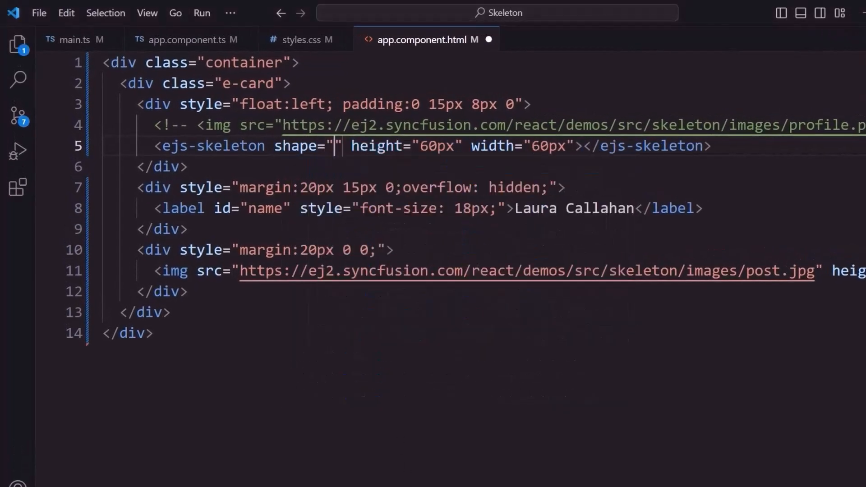
type("Circle")
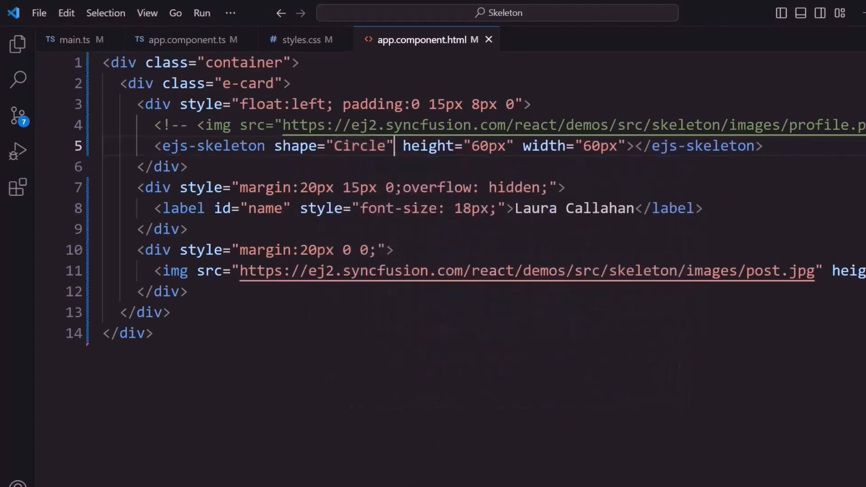
double_click(458, 147)
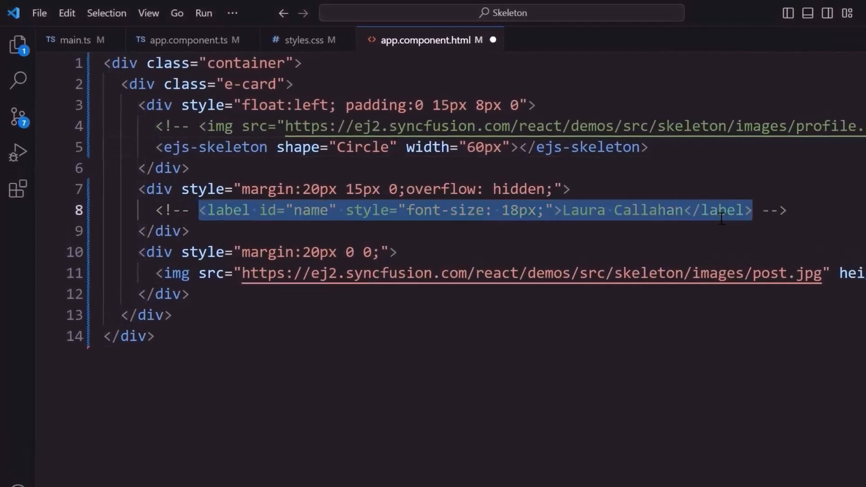
- Replace the name label with an ejs-skeleton text placeholder of width 50% and height 15px
type("<ejs-skeleton width=\"50%\" height=\"1\"></ejs-skeleton>")
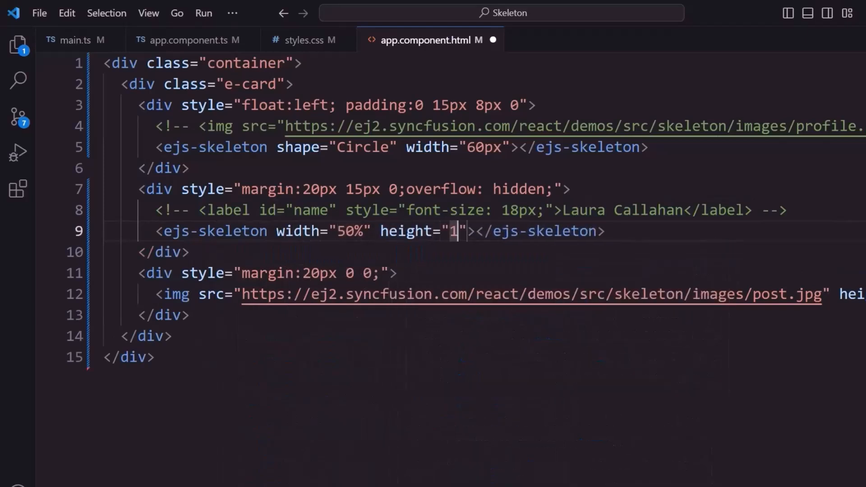
type("5px")
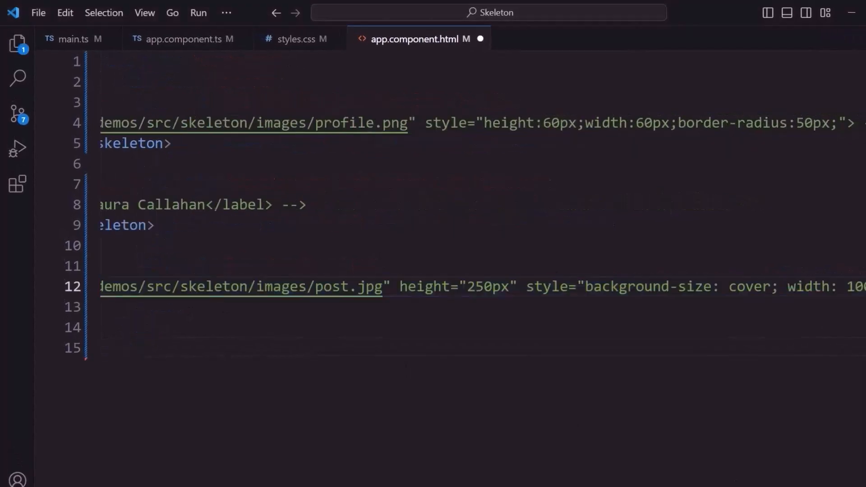
- Replace the post image with a Rectangle ejs-skeleton of width 100% and height 250px
type("<ejs-skeleton ></ejs-skeleton>")
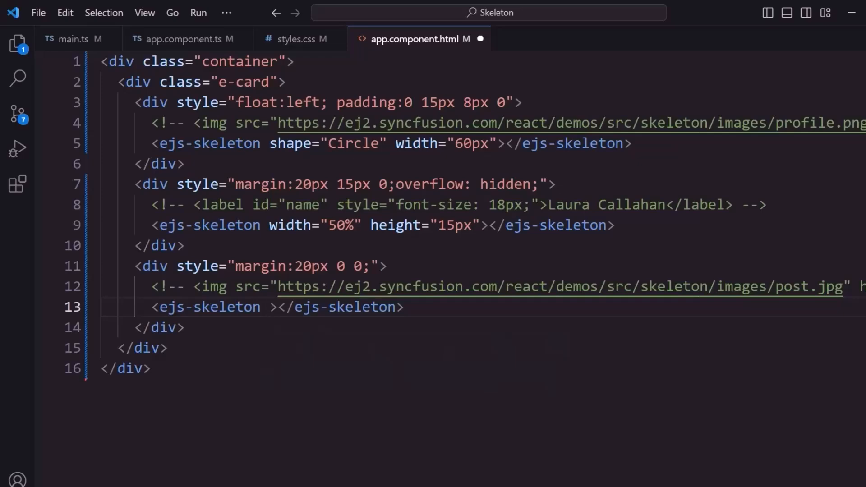
type("shape=\"Rectangle")
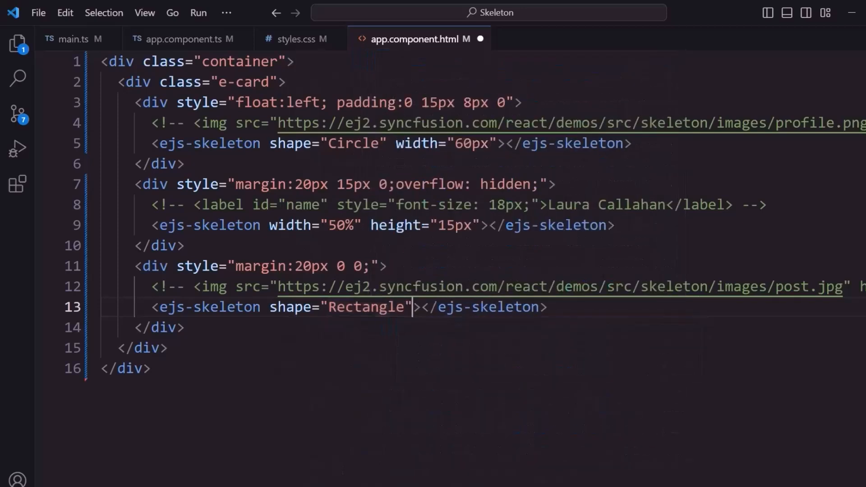
type("width=\"100%\"")
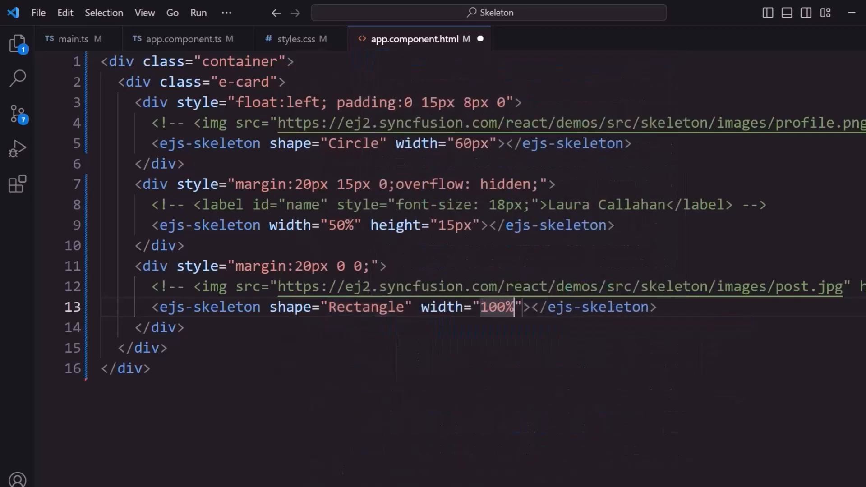
type("height=\"250px\"")
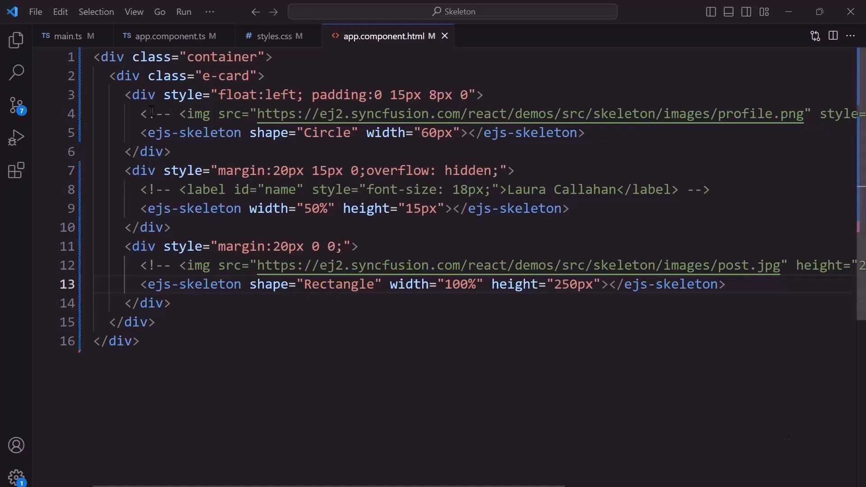
- Remove the commented markup and add an ng-template #cardBlock holding the real e-card below the skeleton card
key("Ctrl+Shift+K")
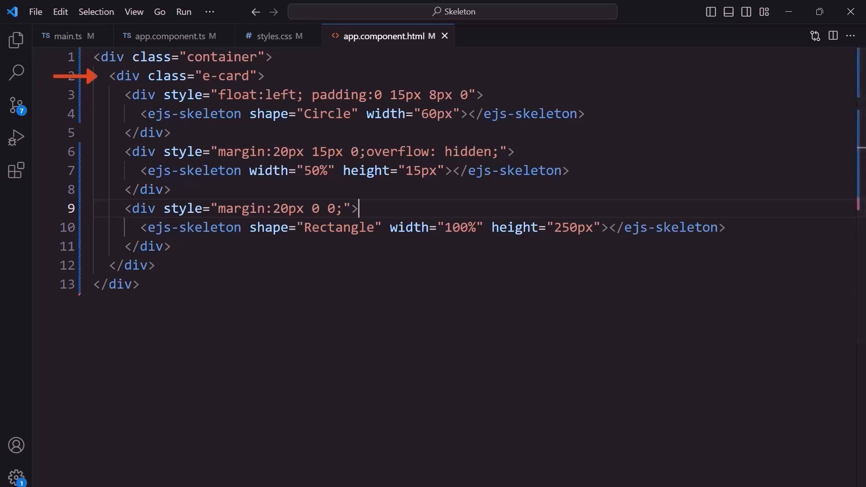
type("<ng-template></ng-template>")
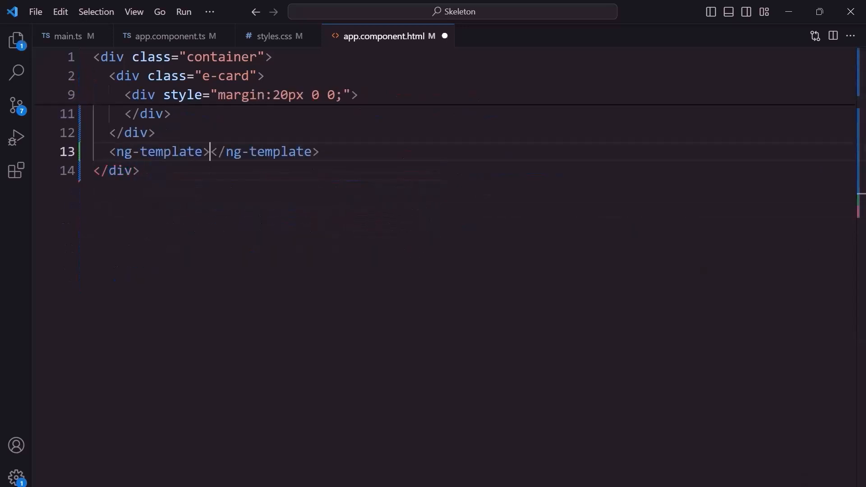
type("#cardBlock")
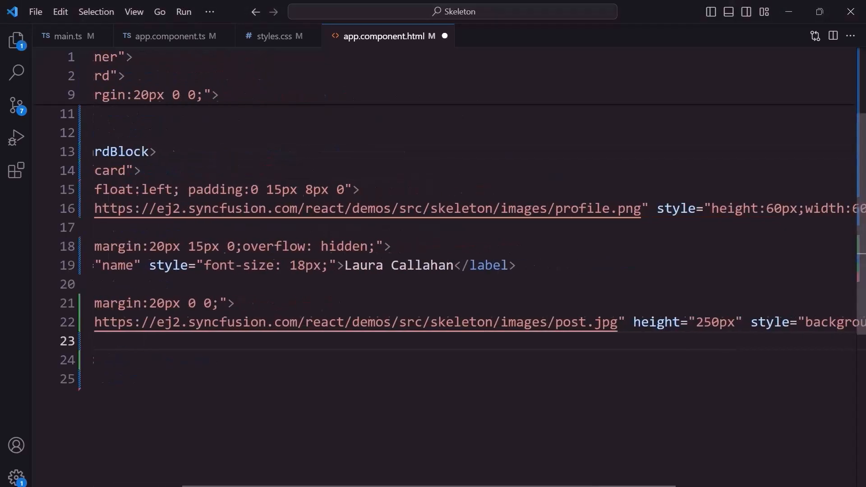
scroll("right", 3)
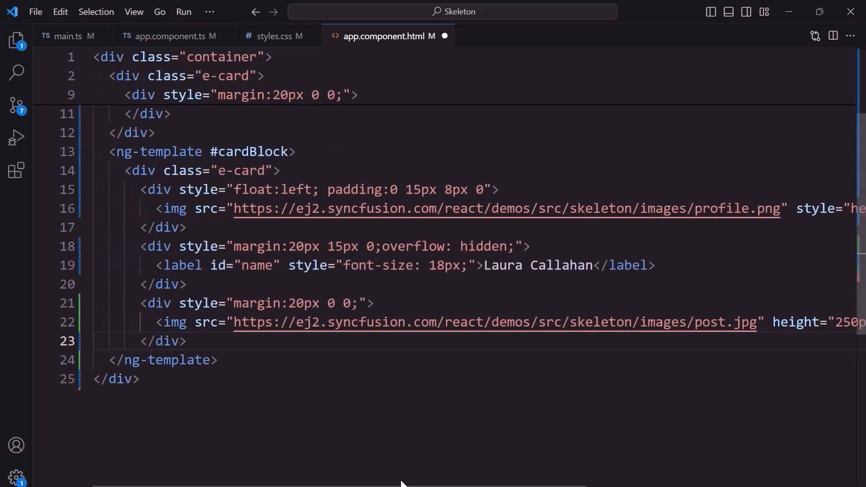
- In app.component.ts, declare public isDataLoading = true
left_click(172, 36)
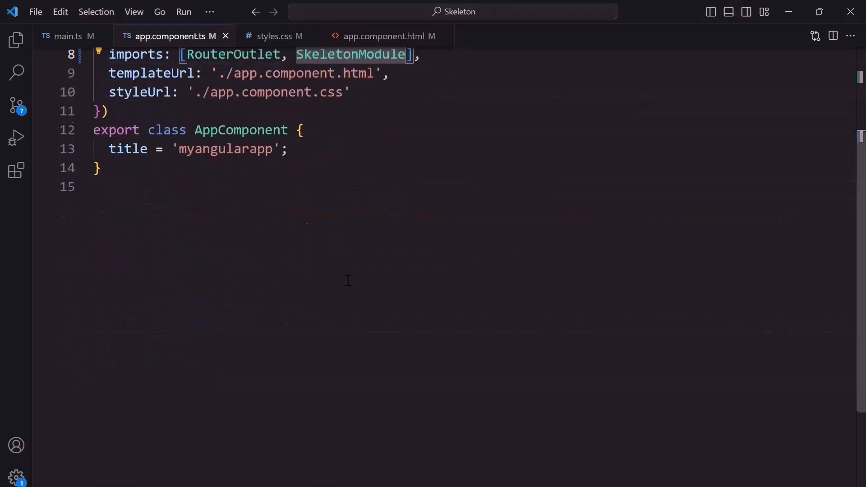
type("public isDataL")
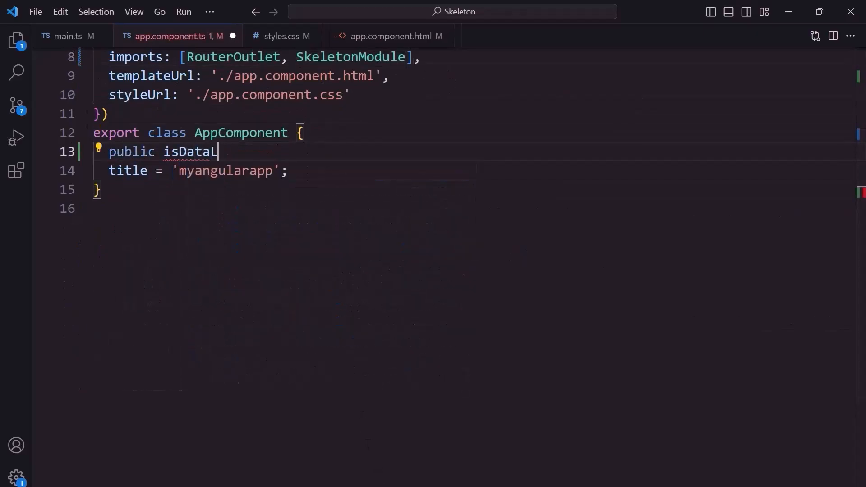
type("oading = true;")
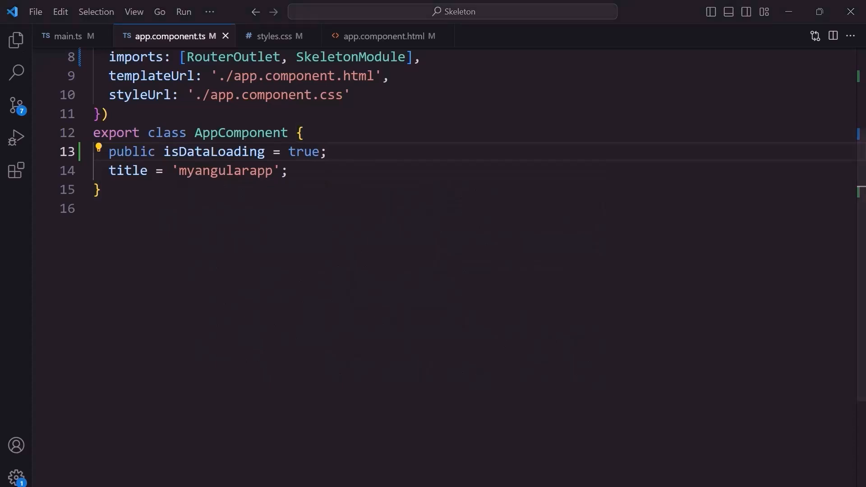
- Add ngOnInit with a setTimeout setting isDataLoading to false after 3500 ms
type("ngOnInit() {")
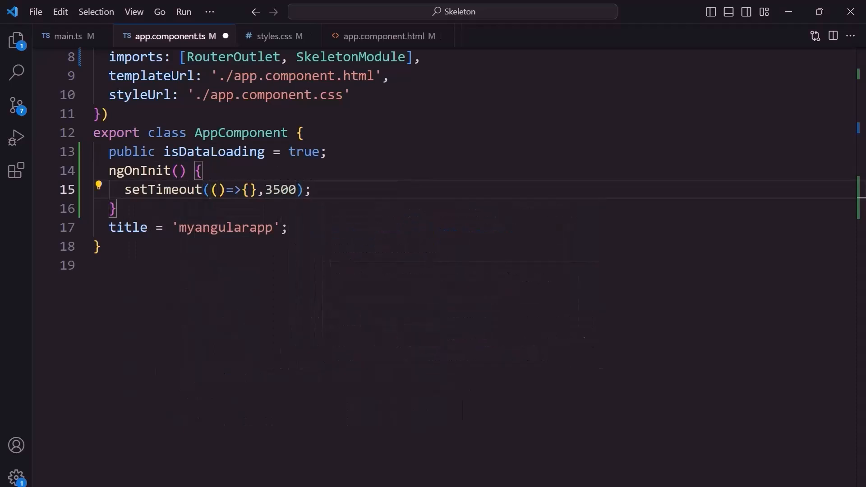
type("this.isDataLoading = f")
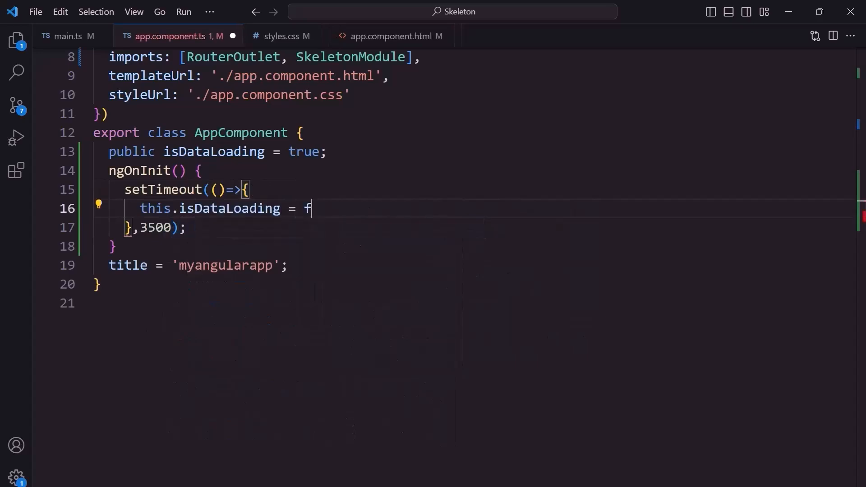
type("alse;")
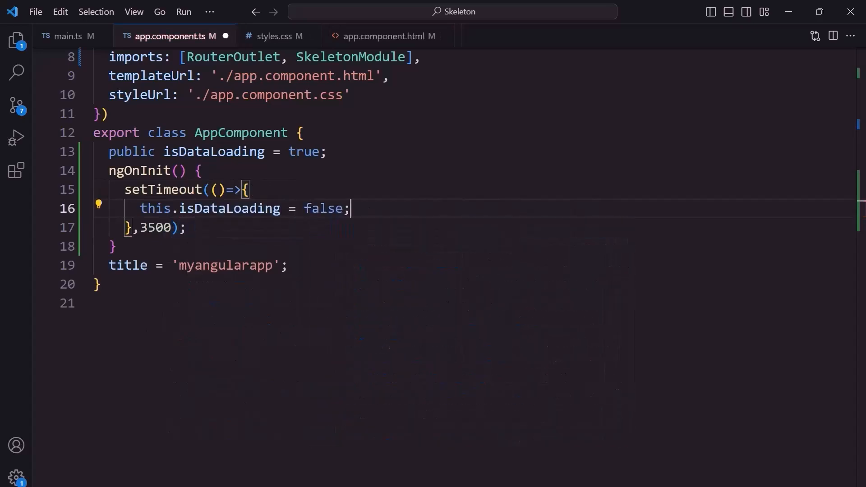
- Add *ngIf="isDataLoading; else cardBlock" to the skeleton e-card div and save
left_click(386, 36)
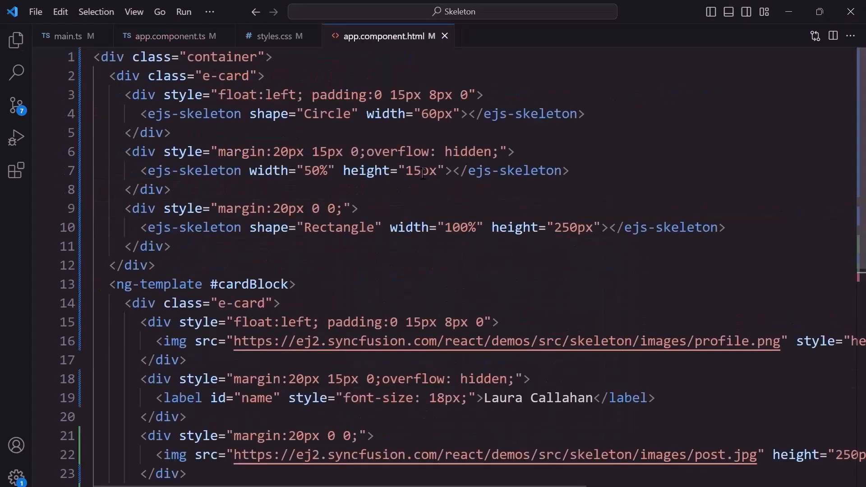
type("*ngIf=\"i")
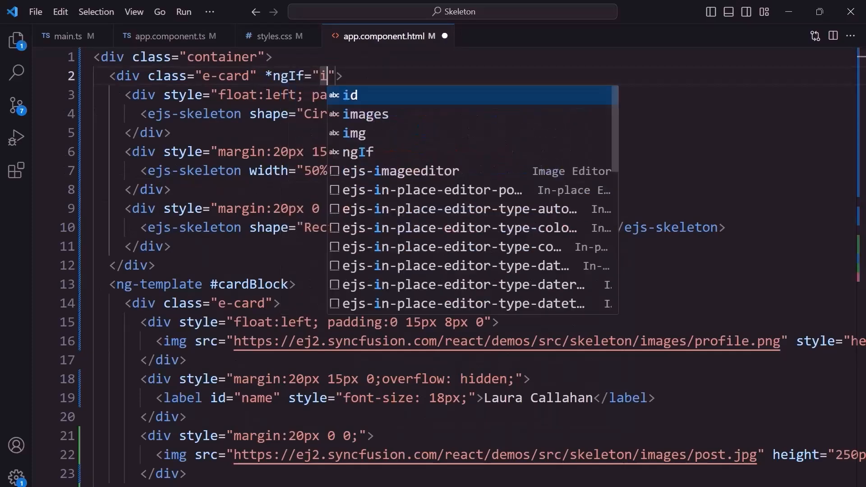
type("sDataLoadin")
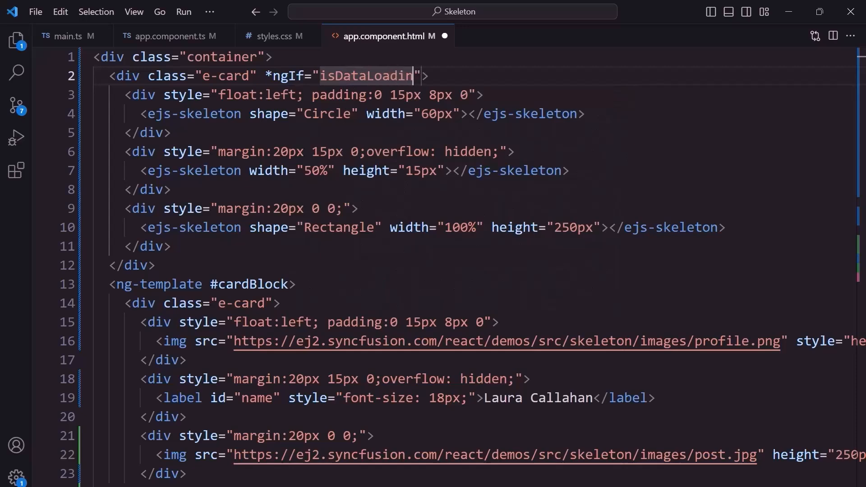
type("g;")
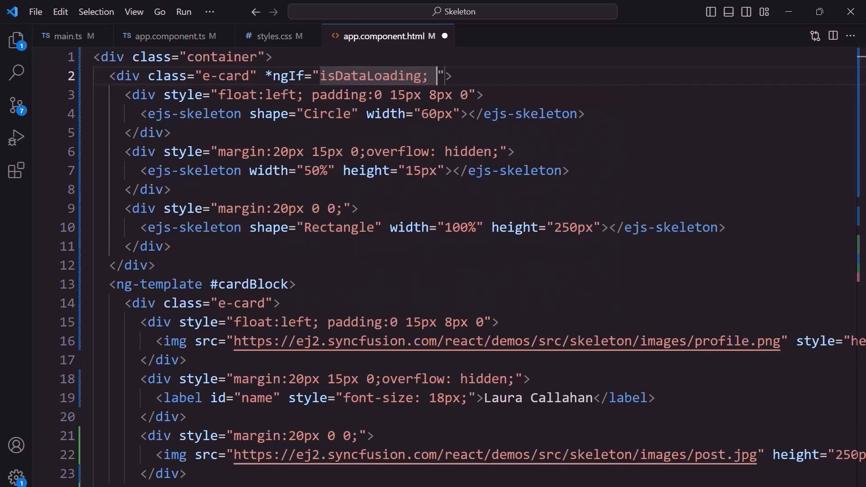
type("else")
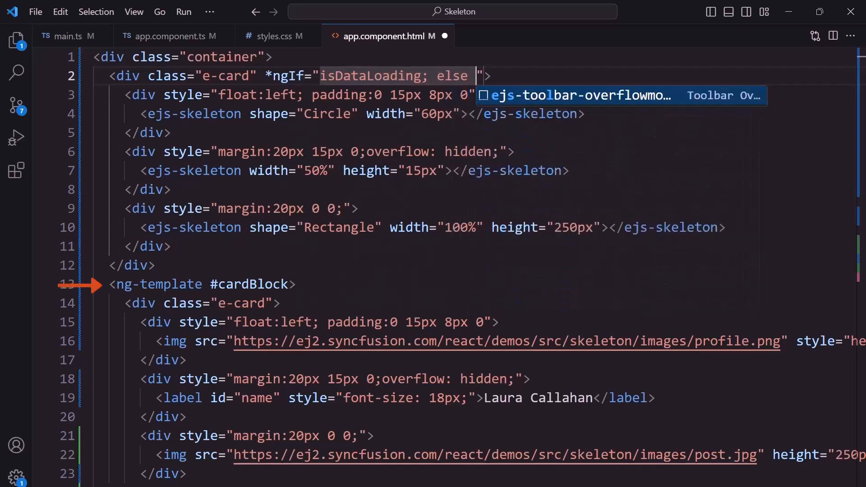
type("cardBlock")
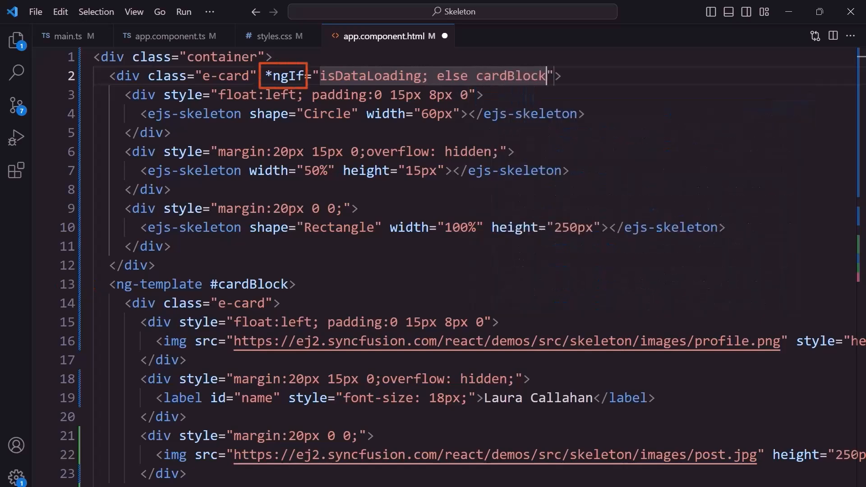
left_click(171, 36)
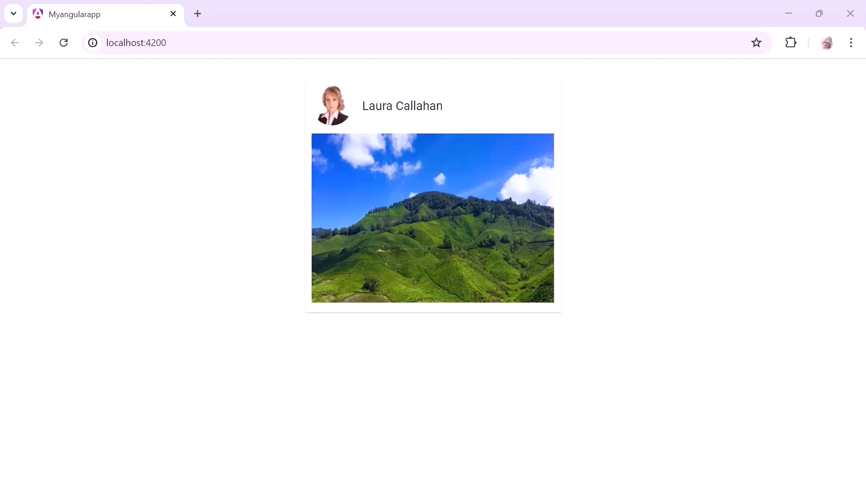
- Reload localhost:4200 in Chrome to watch the skeleton give way to the loaded card
left_click(63, 43)
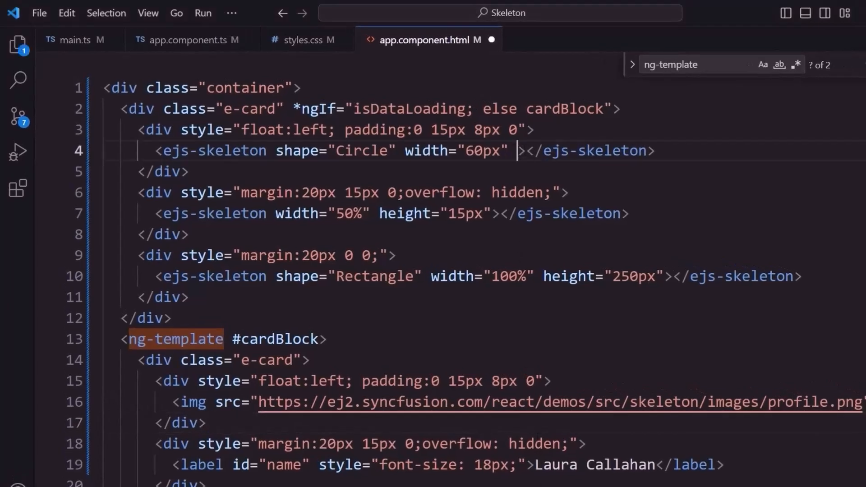
- Add shimmerEffect="Pulse" to the circle, text and rectangle ejs-skeleton elements
type("shimmerE")
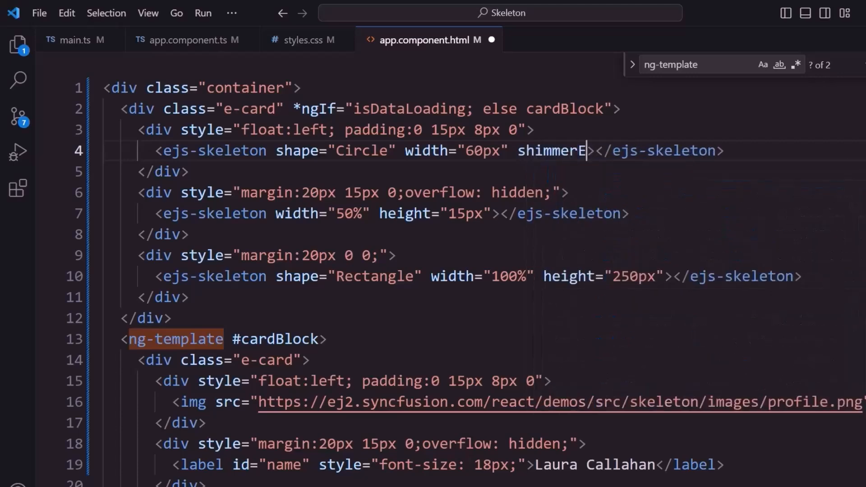
type("ffect=\"Pulse\"")
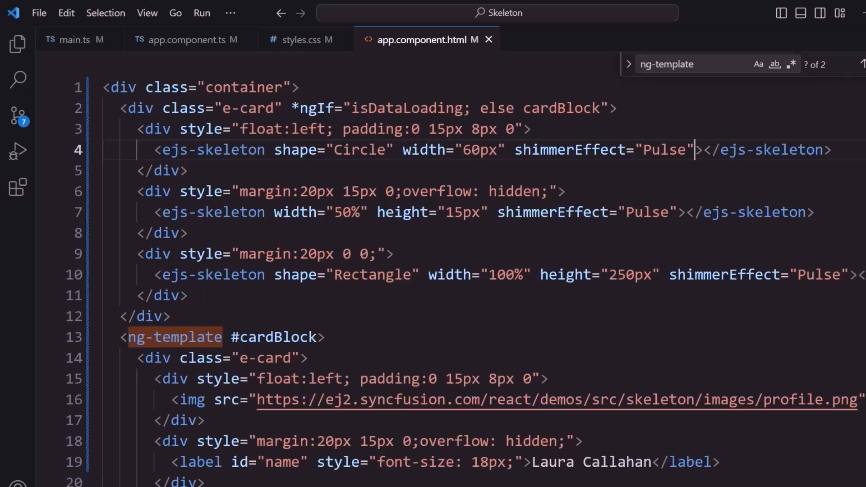
- Add cssClass="custom" to each of the three ejs-skeleton elements
key("Enter")
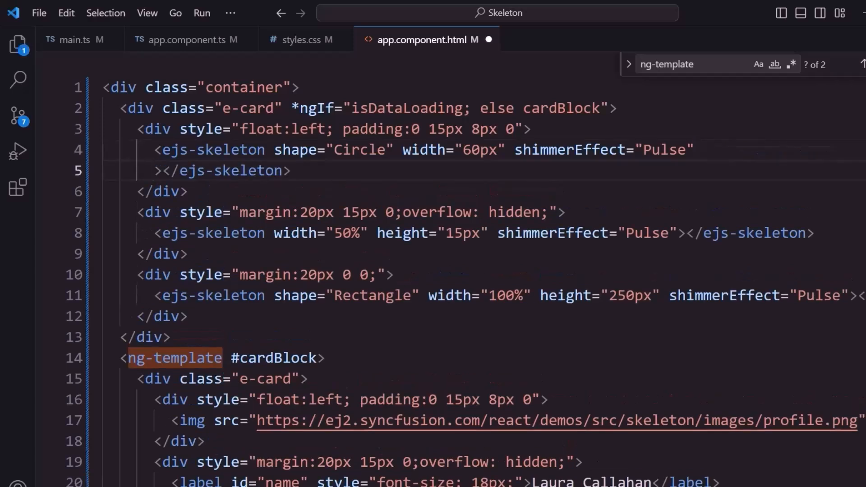
type("cssClass=\"custom")
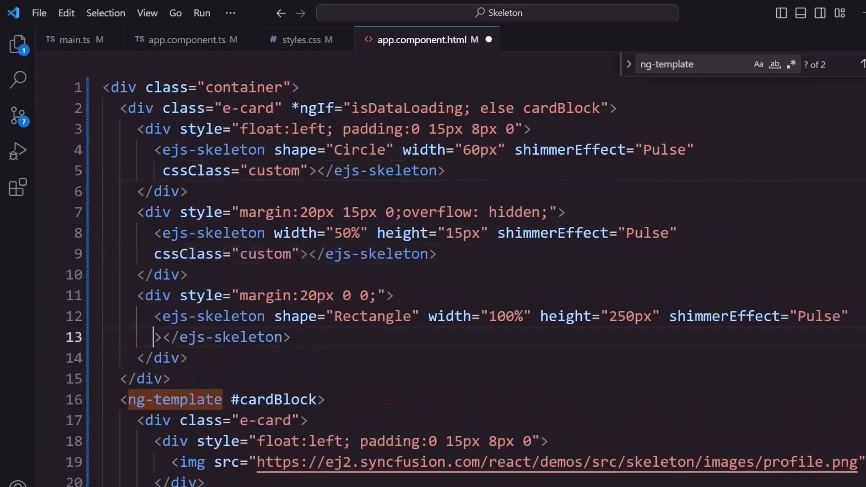
type("cssClass=\"custom\"")
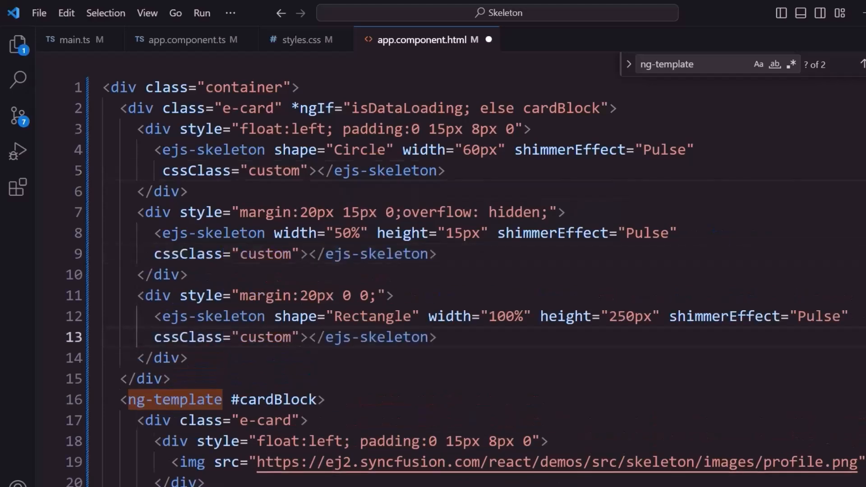
- In styles.css, add a .custom.e-skeleton rule with background-color aliceblue
left_click(299, 39)
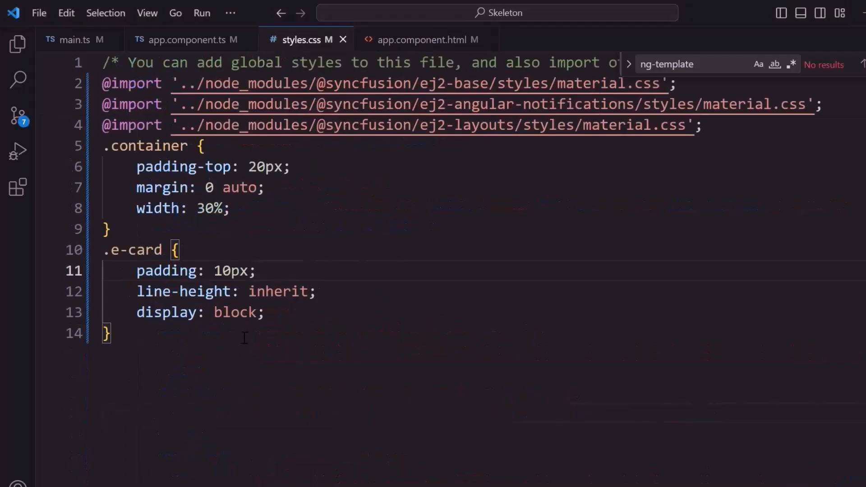
scroll("down", 3)
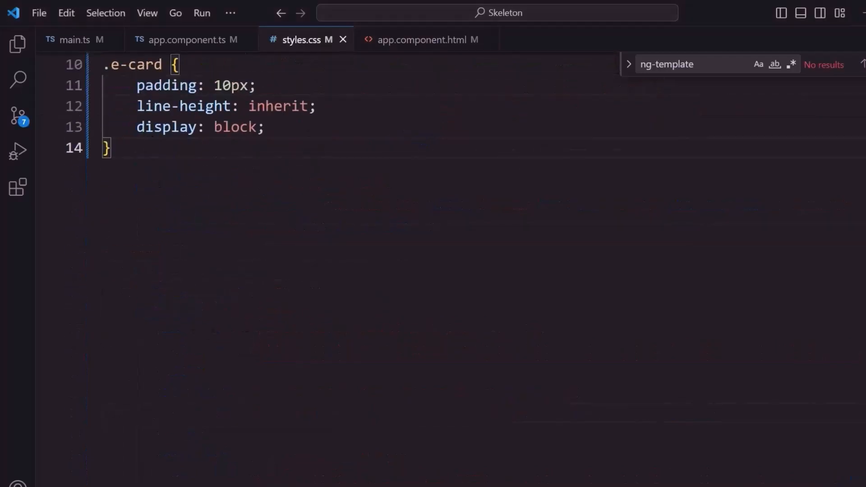
type(".custom.e-skeleton {")
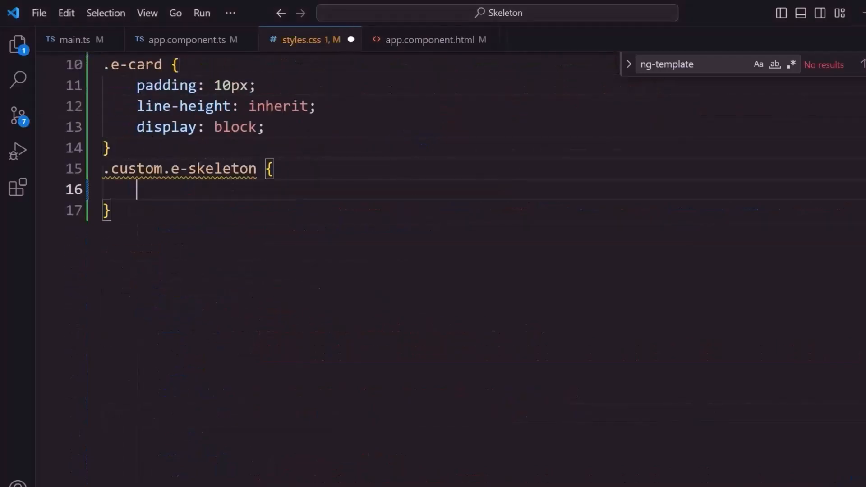
type("background-color: ;")
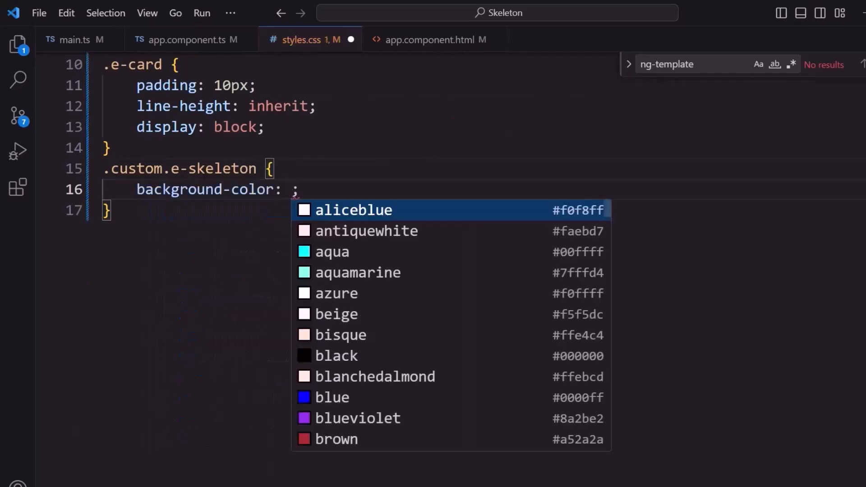
left_click(354, 210)
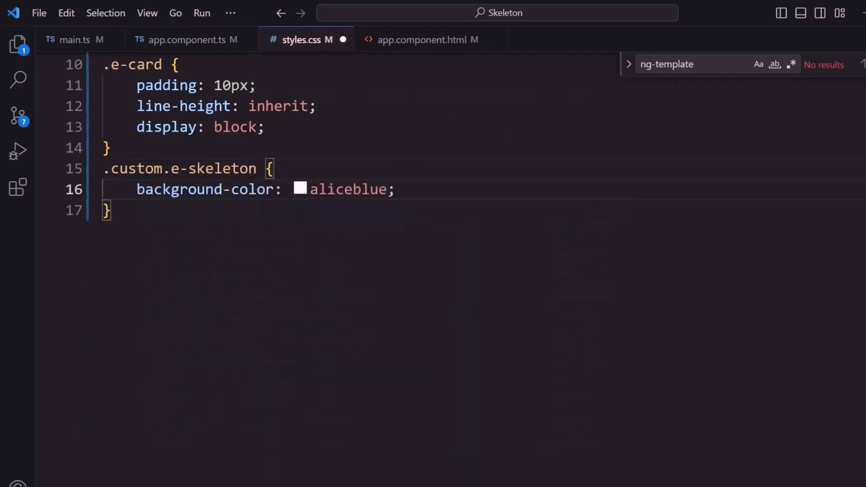